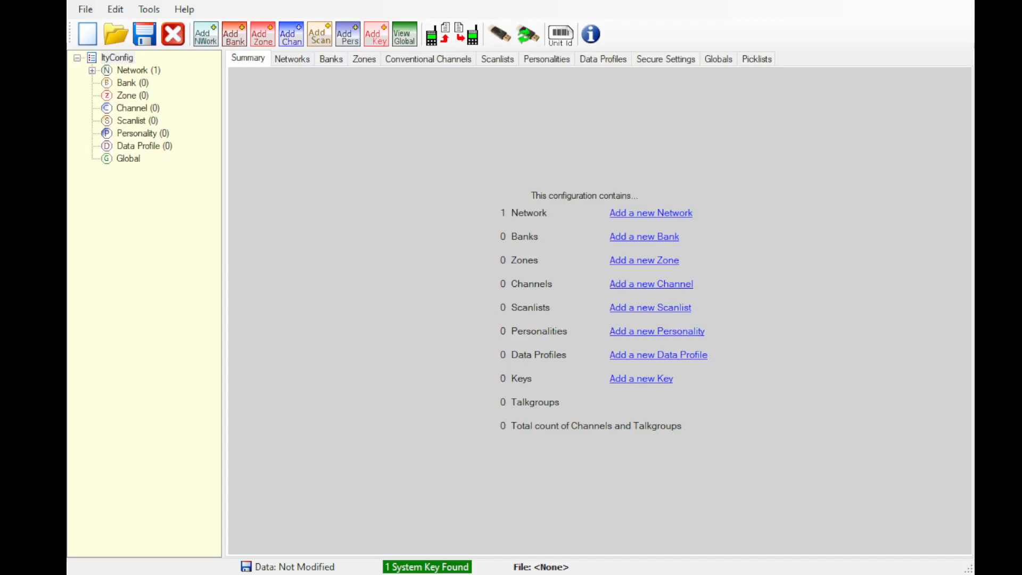
Add a second network, Network02, to the configuration from the Summary page
{"action": "left_click", "coordinate": [116, 58]}
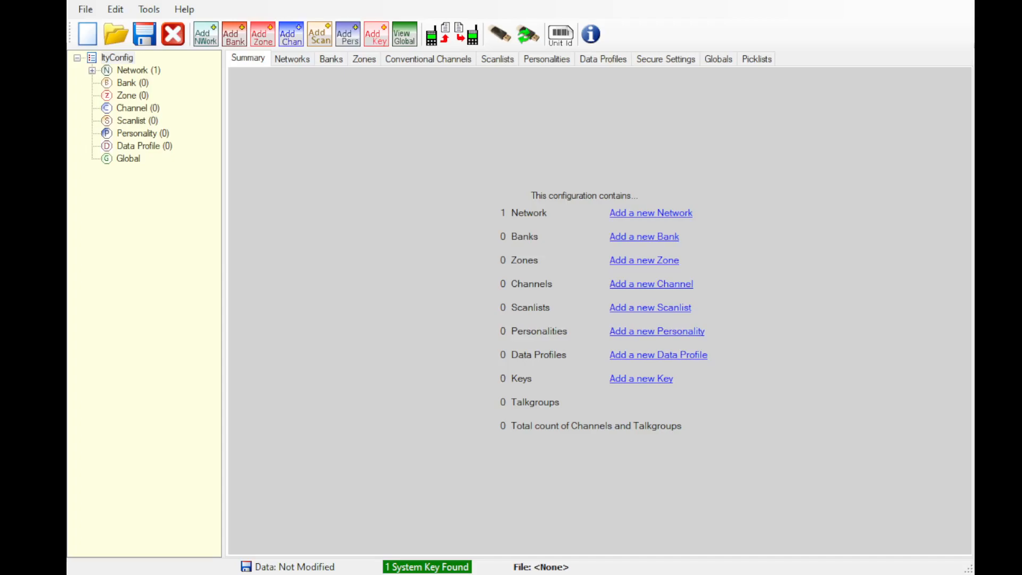
{"action": "left_click", "coordinate": [116, 58]}
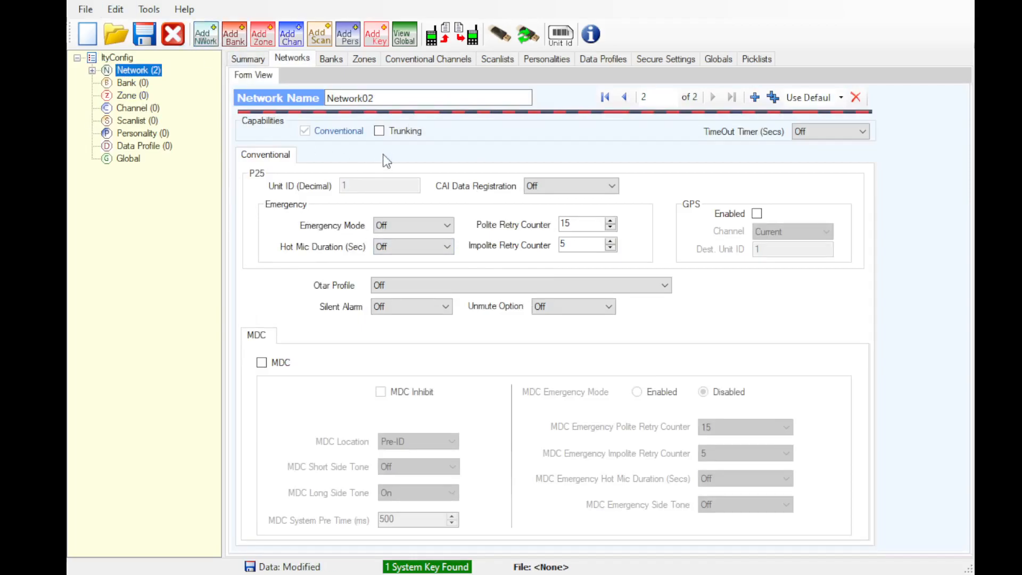
Make the network trunking-only and rename it CTRS TRS
{"action": "left_click", "coordinate": [378, 130]}
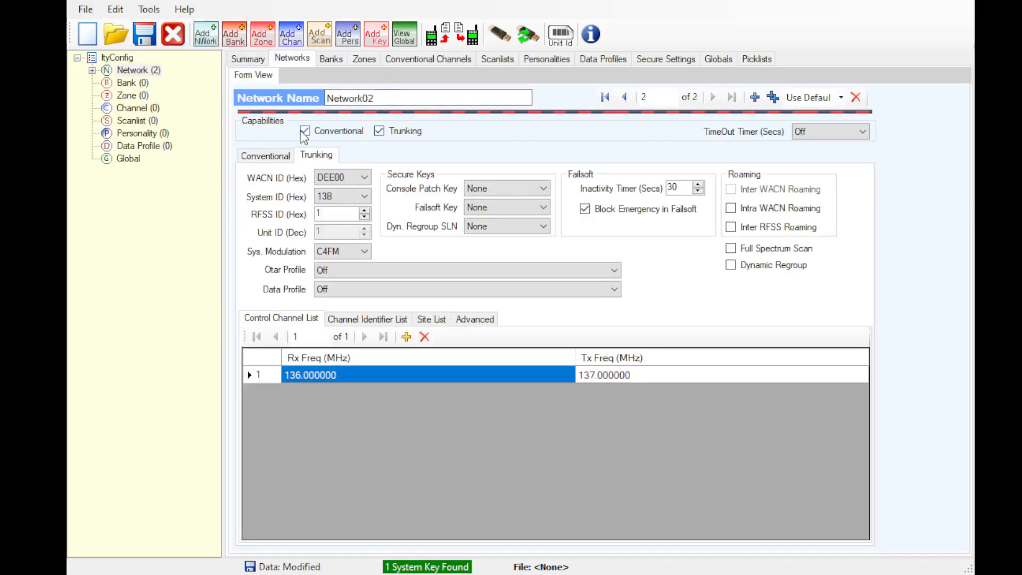
{"action": "left_click", "coordinate": [305, 131]}
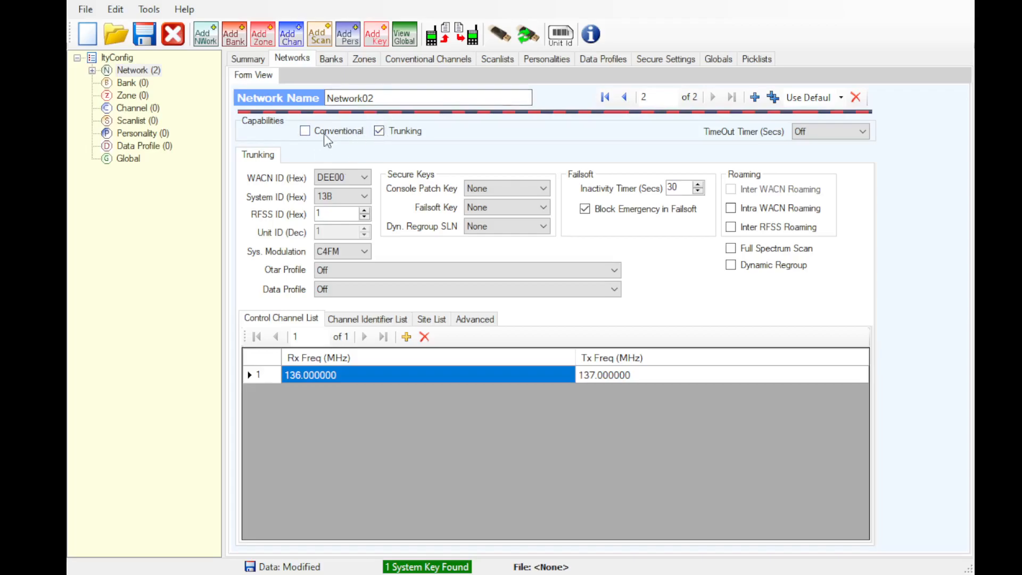
{"action": "type", "text": "CE"}
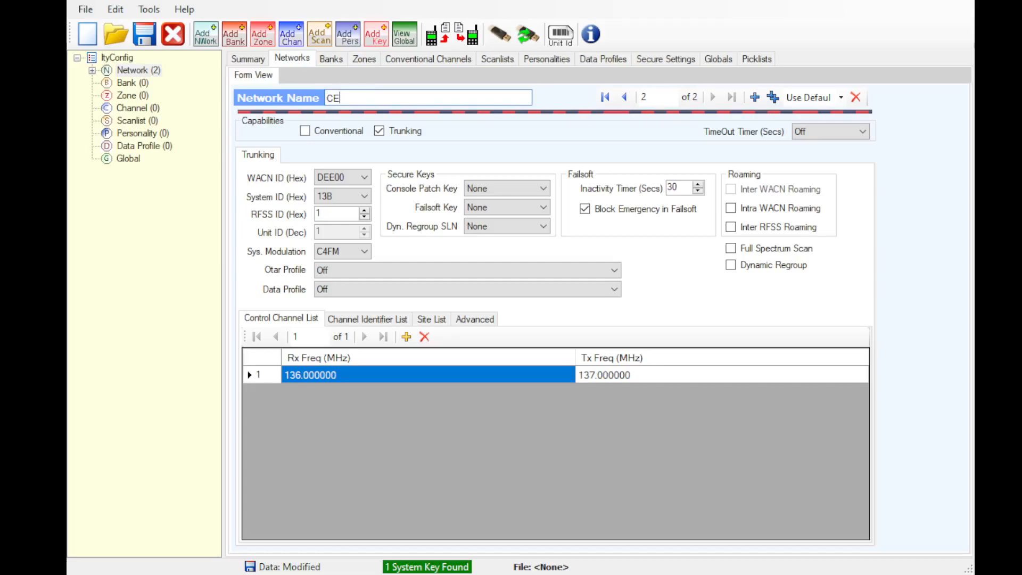
{"action": "type", "text": "TRS TRS"}
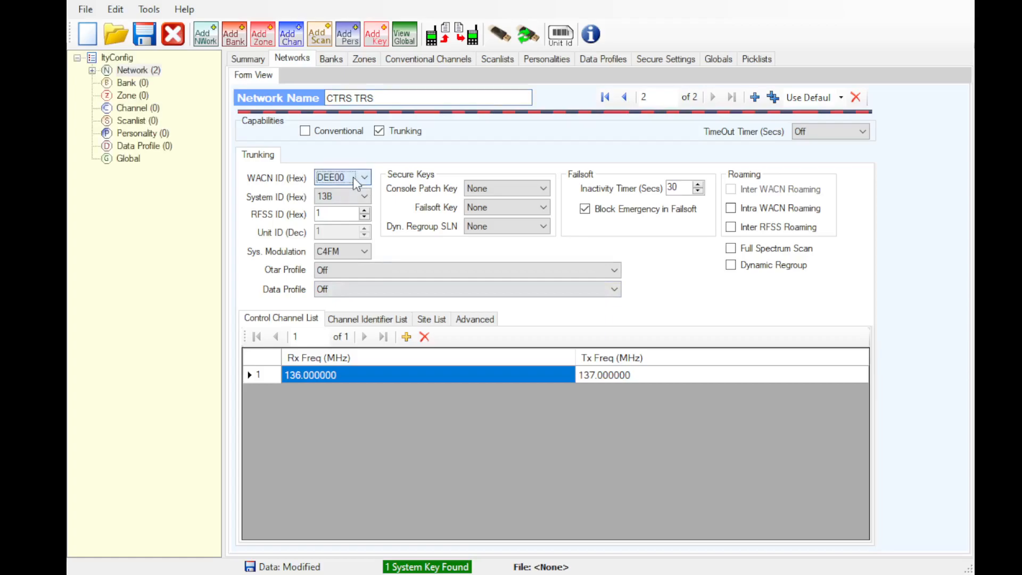
{"action": "mouse_move", "coordinate": [502, 38]}
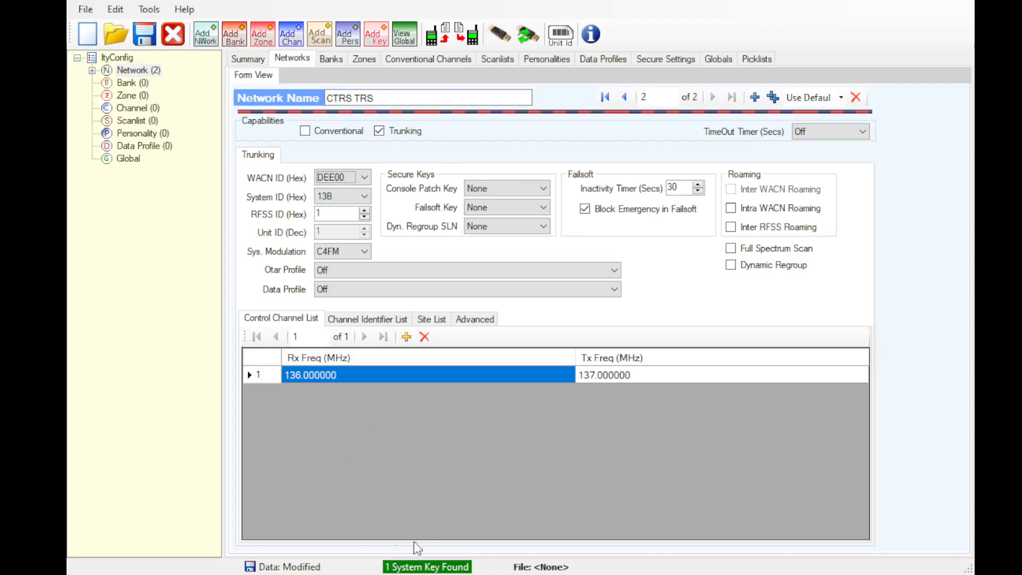
{"action": "mouse_move", "coordinate": [576, 81]}
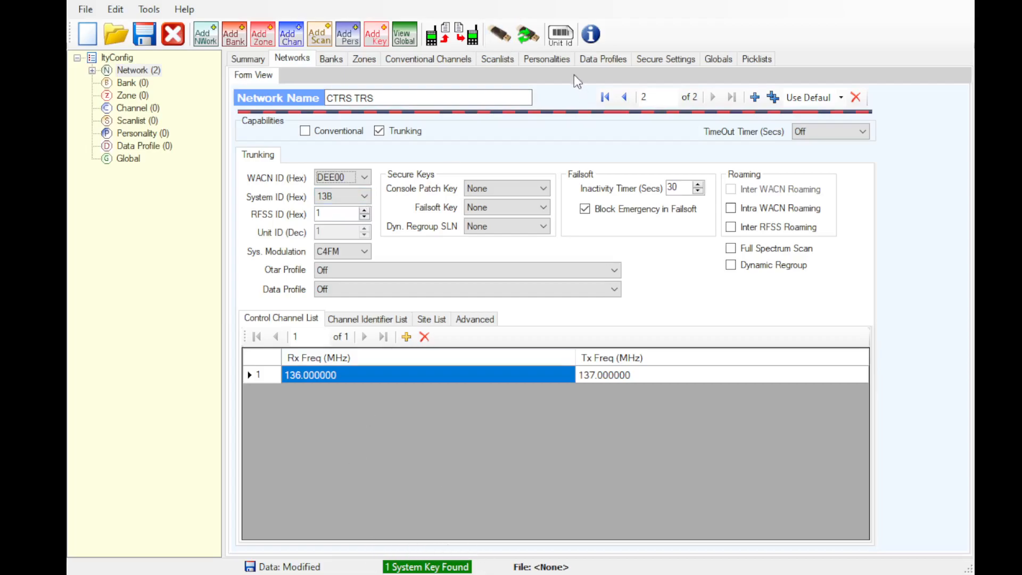
{"action": "mouse_move", "coordinate": [319, 34]}
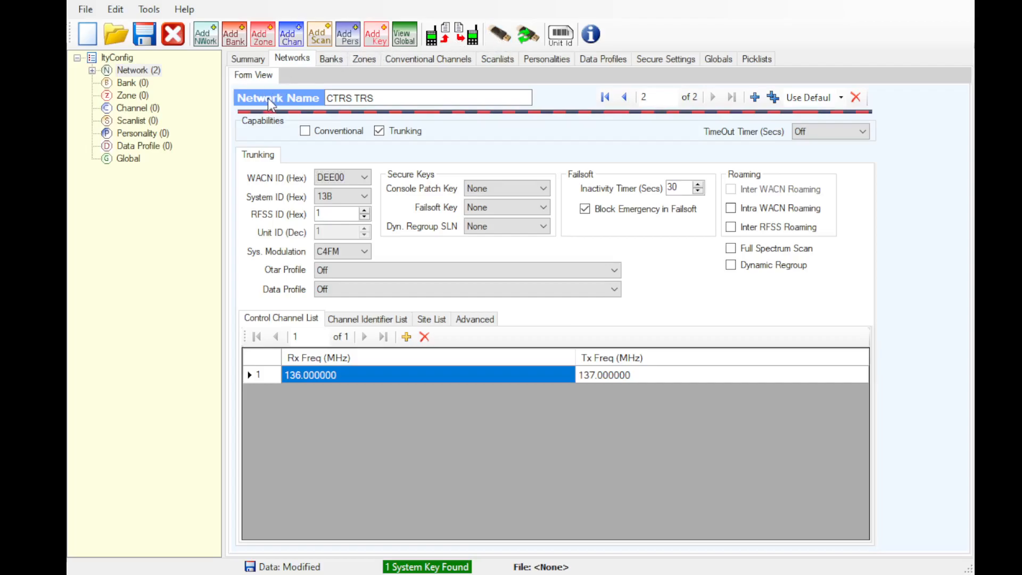
{"action": "mouse_move", "coordinate": [290, 112]}
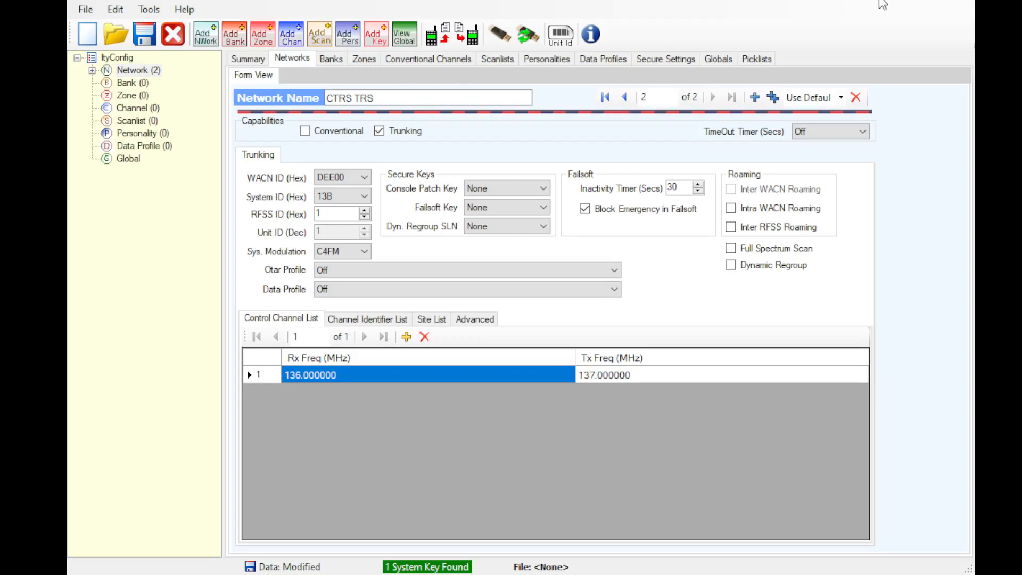
{"action": "mouse_move", "coordinate": [602, 108]}
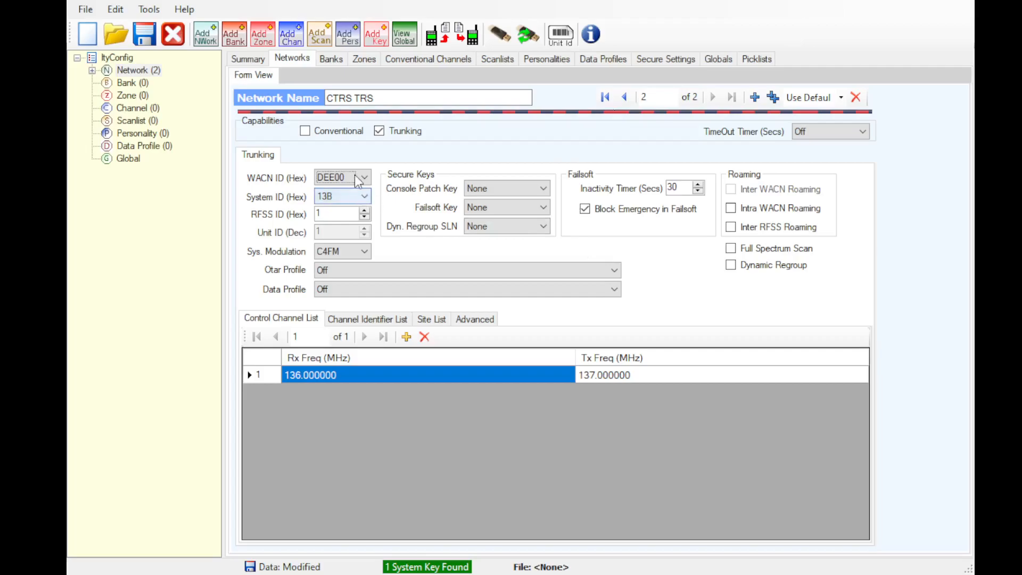
Enable Inter RFSS Roaming and set the control channel to Rx 451.800000 / Tx 456.800000
{"action": "left_click", "coordinate": [335, 213]}
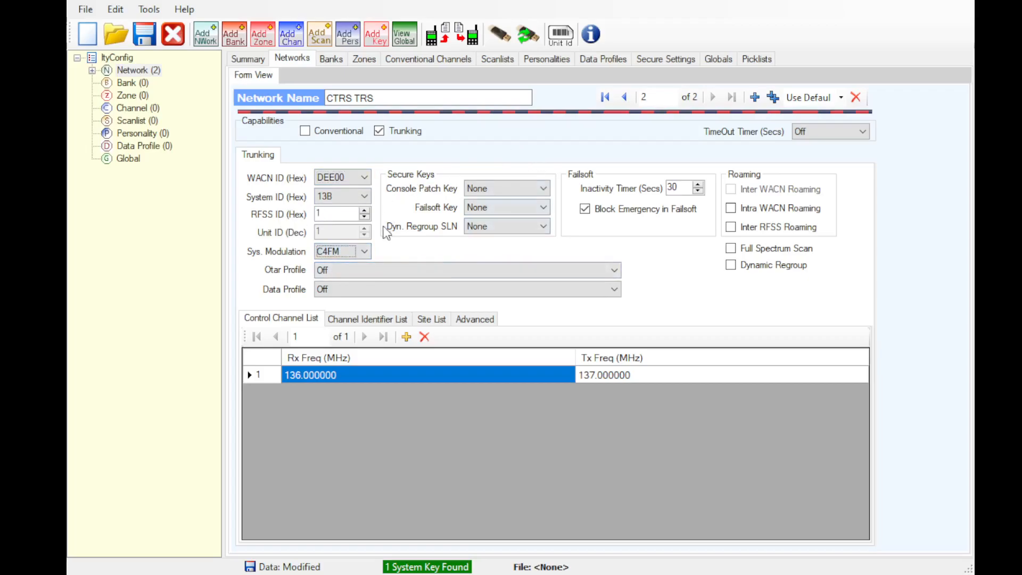
{"action": "mouse_move", "coordinate": [505, 190]}
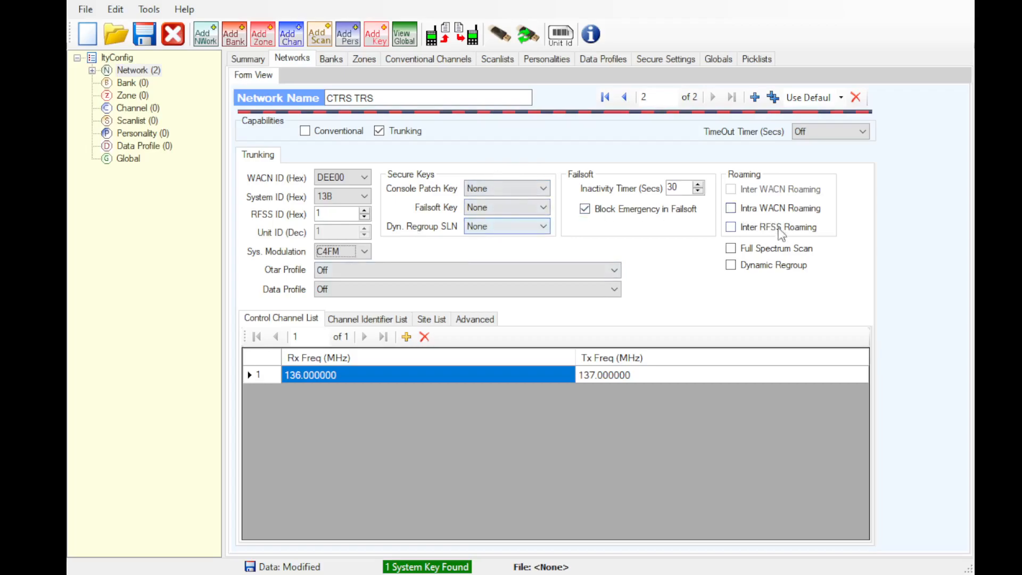
{"action": "left_click", "coordinate": [731, 227]}
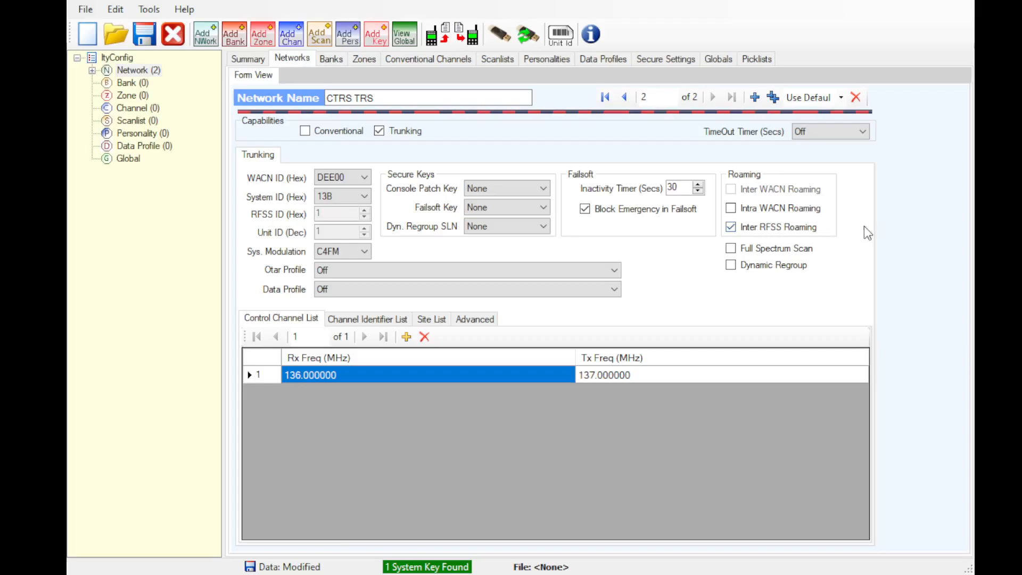
{"action": "mouse_move", "coordinate": [354, 375]}
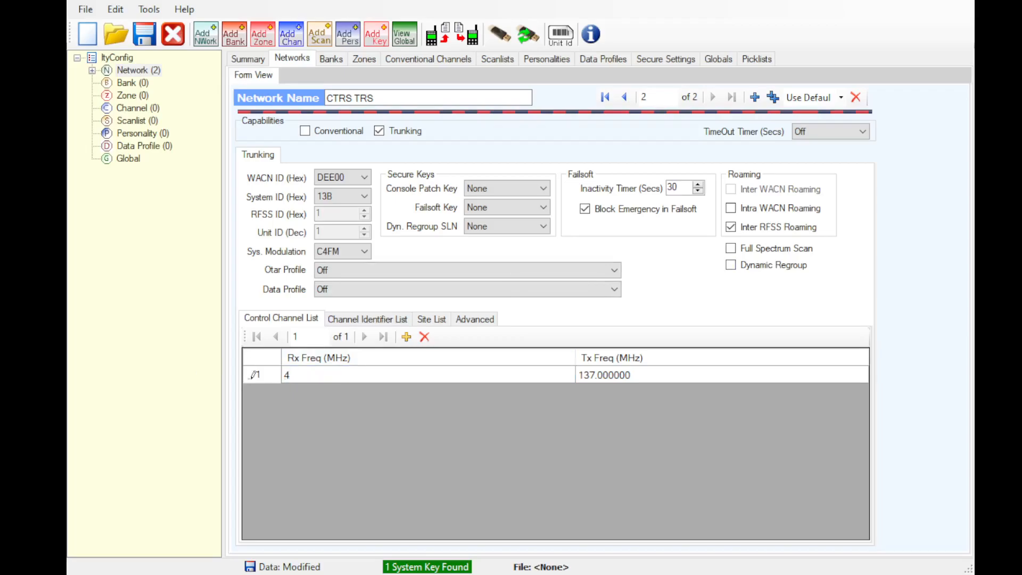
{"action": "type", "text": "451.800000"}
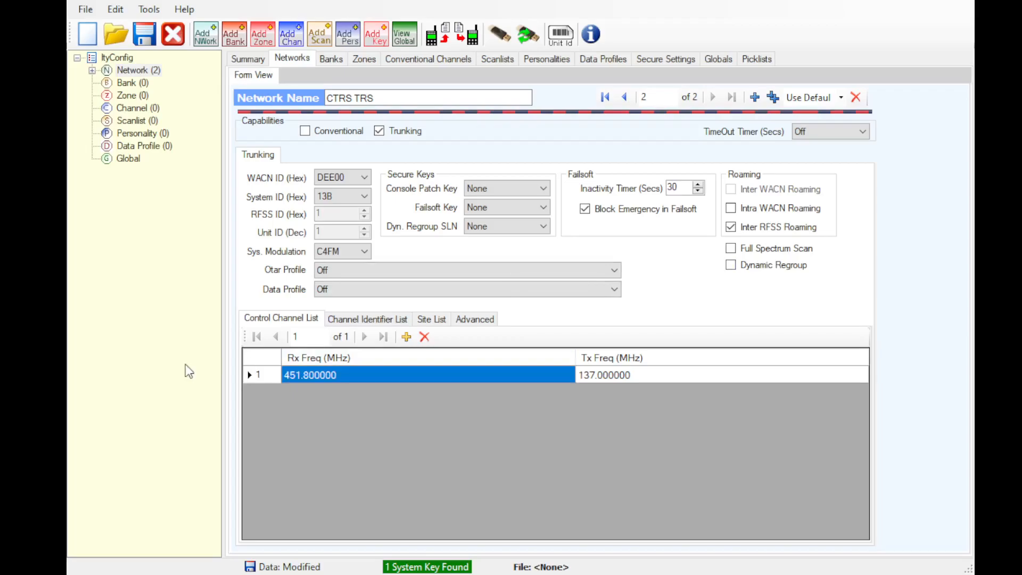
{"action": "type", "text": "456"}
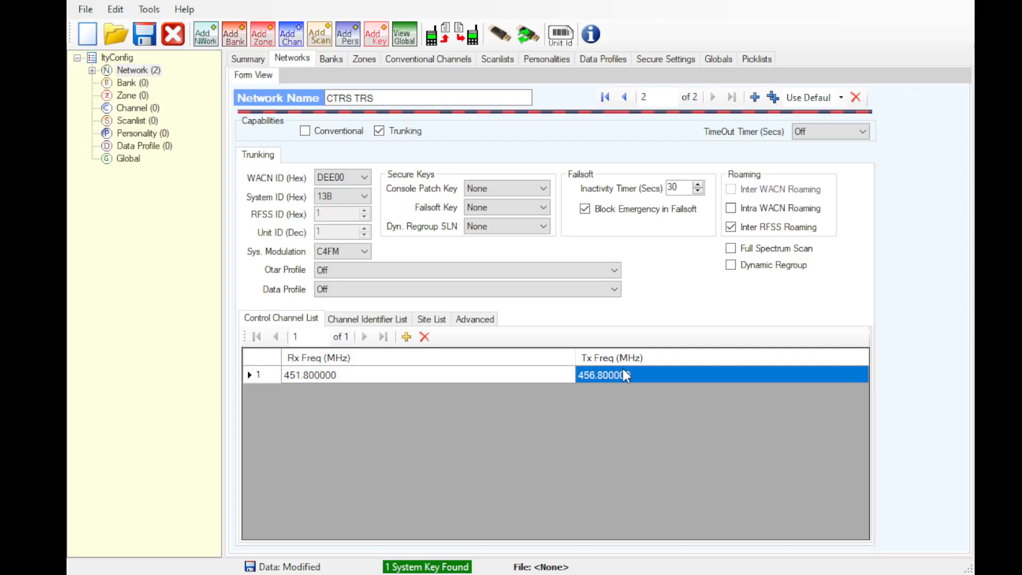
{"action": "left_click", "coordinate": [367, 320]}
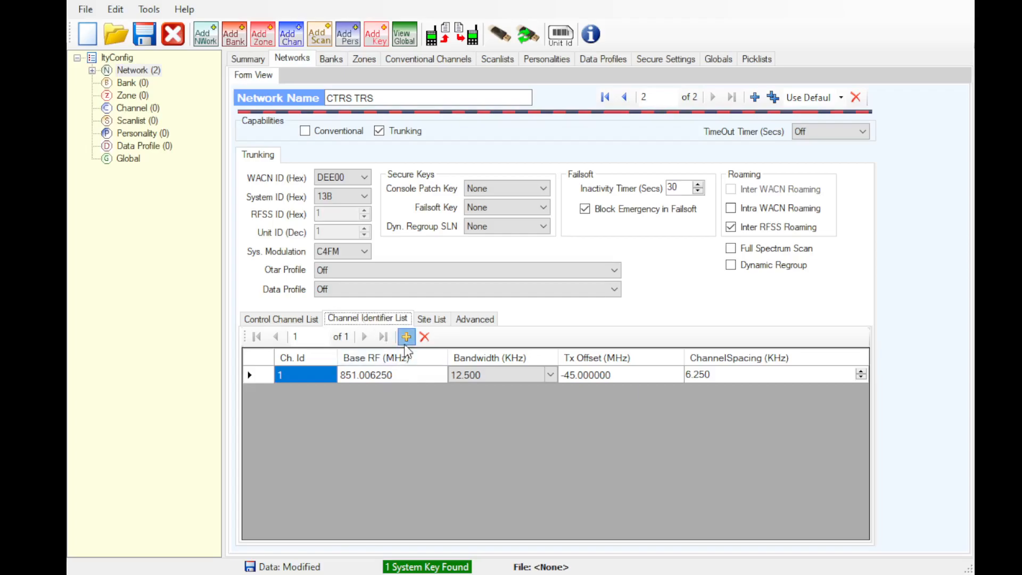
Add channel identifier rows and give row 3 base RF 146.000000 MHz with 1.000000 MHz Tx offset
{"action": "left_click", "coordinate": [407, 337]}
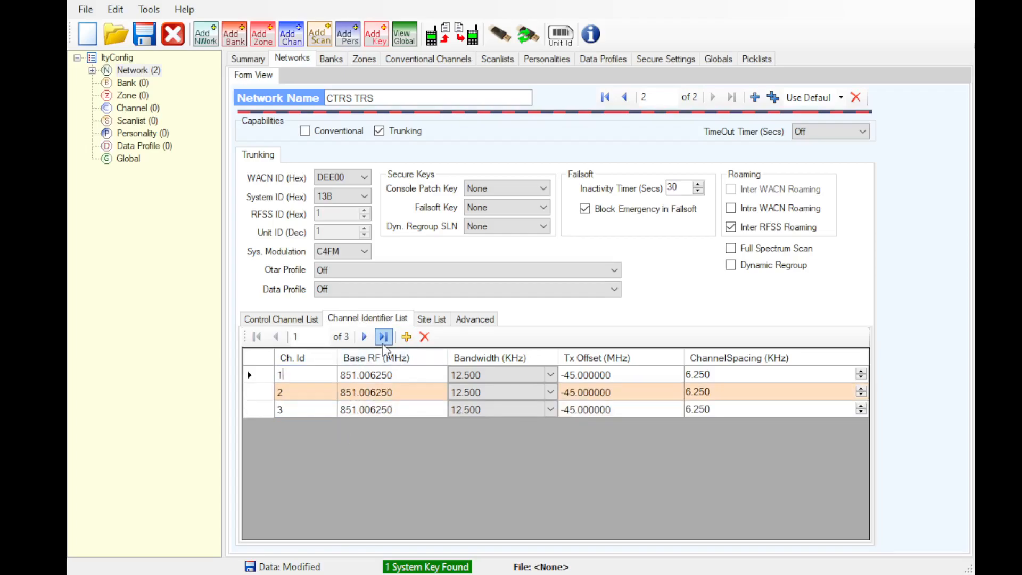
{"action": "left_click", "coordinate": [407, 336]}
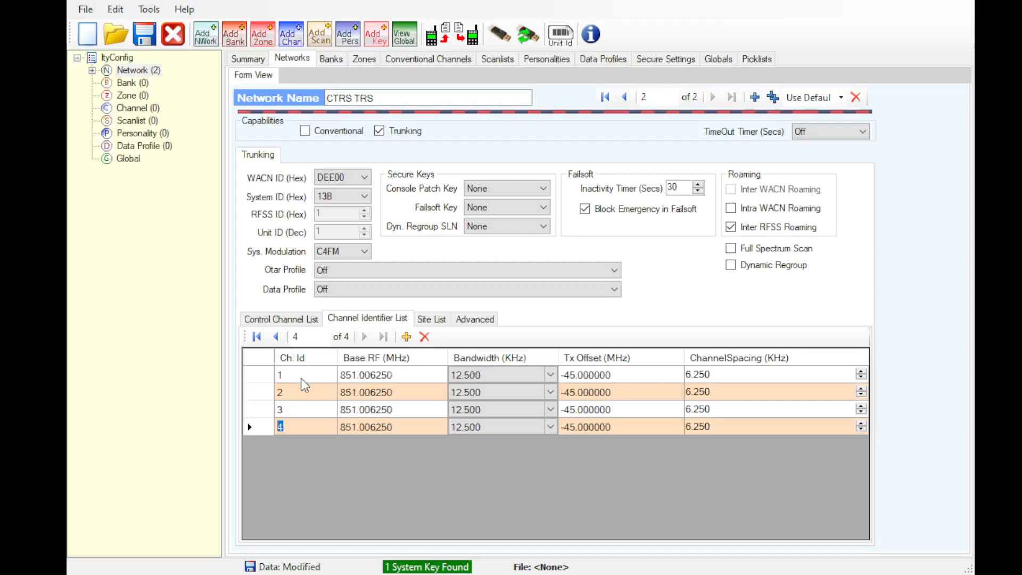
{"action": "left_click", "coordinate": [280, 409]}
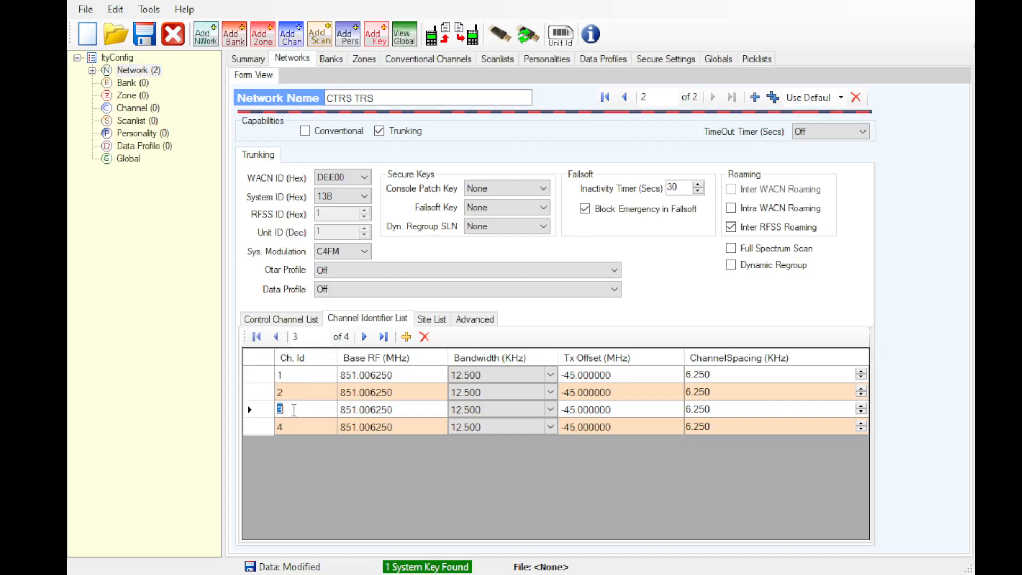
{"action": "left_click", "coordinate": [380, 409]}
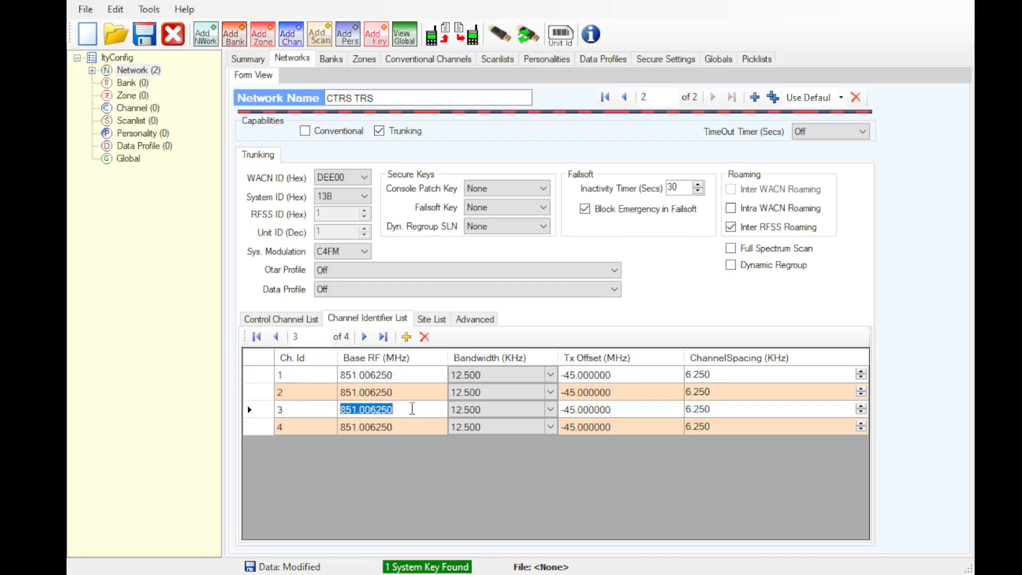
{"action": "type", "text": "146."}
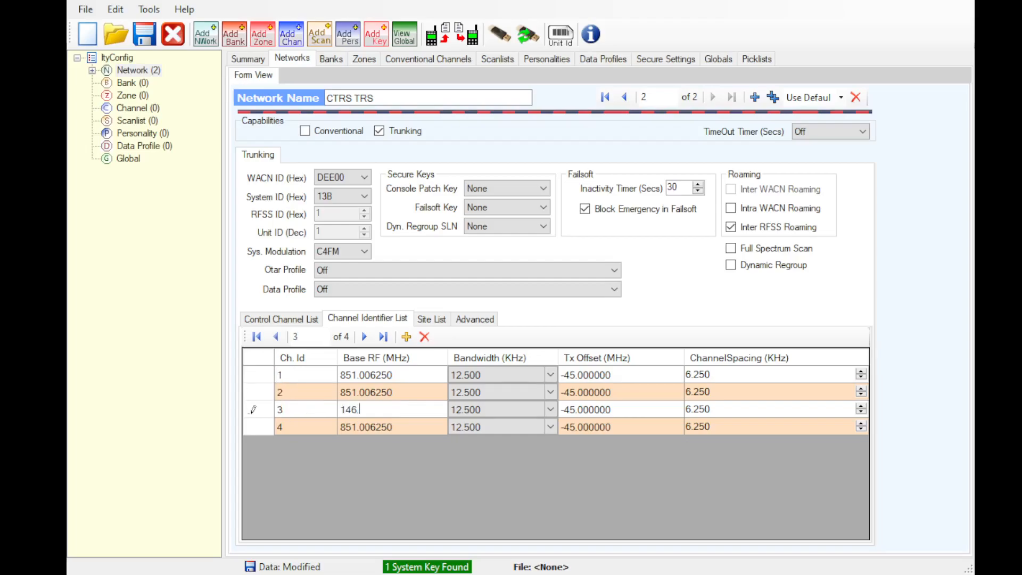
{"action": "left_click", "coordinate": [366, 426]}
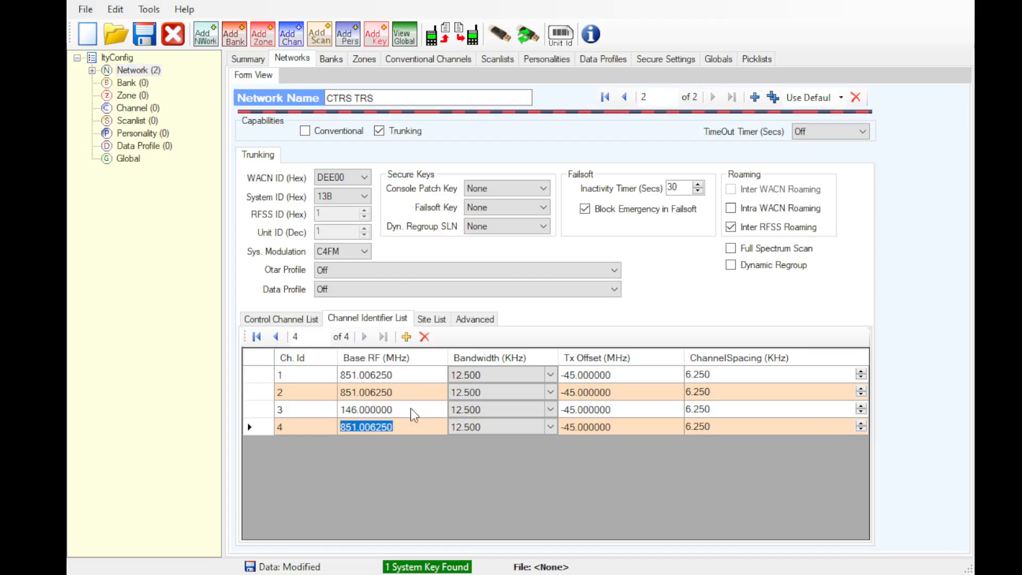
{"action": "type", "text": "450.00"}
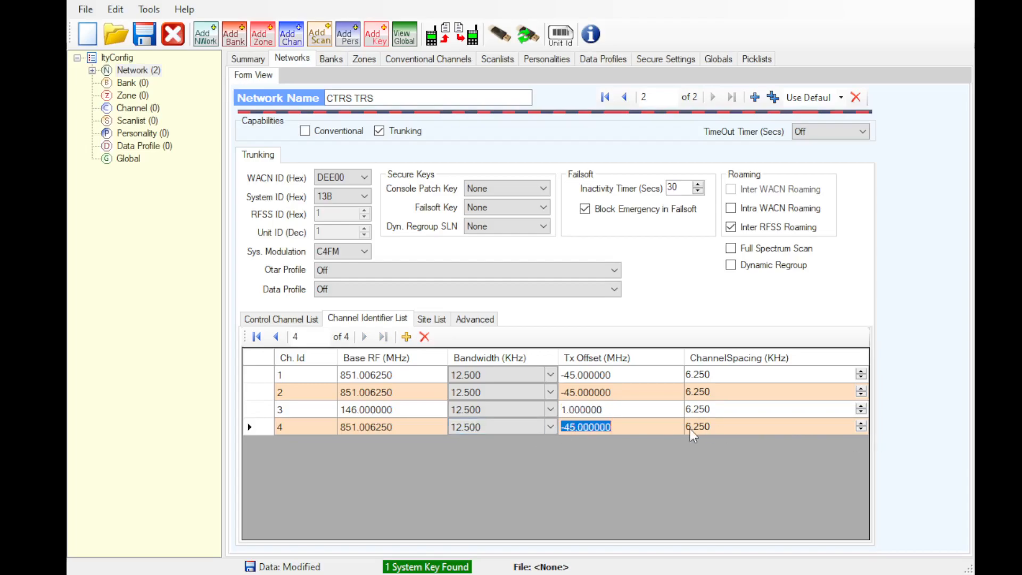
{"action": "mouse_move", "coordinate": [439, 340]}
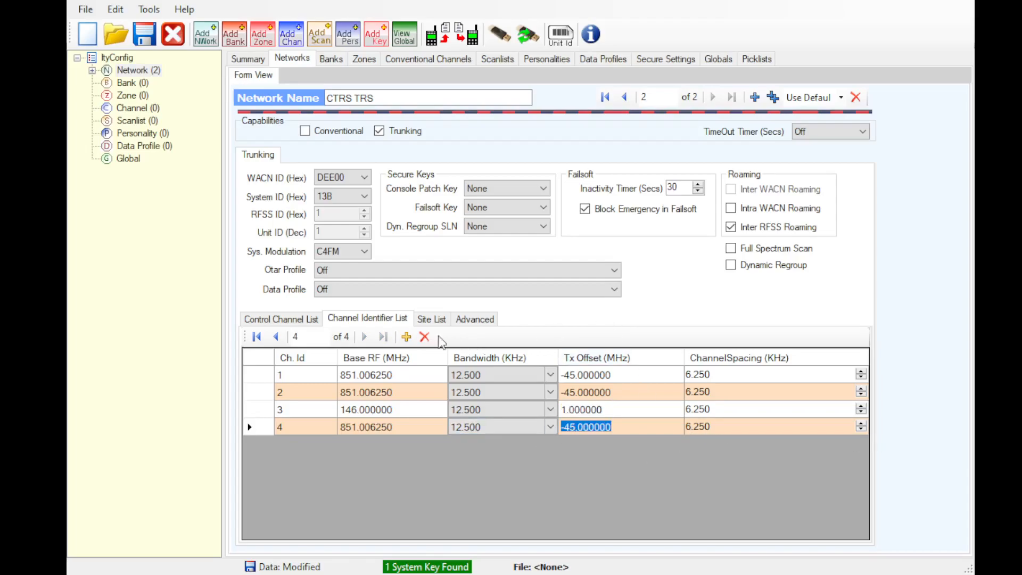
Review the network's Site List and Advanced settings
{"action": "left_click", "coordinate": [433, 319]}
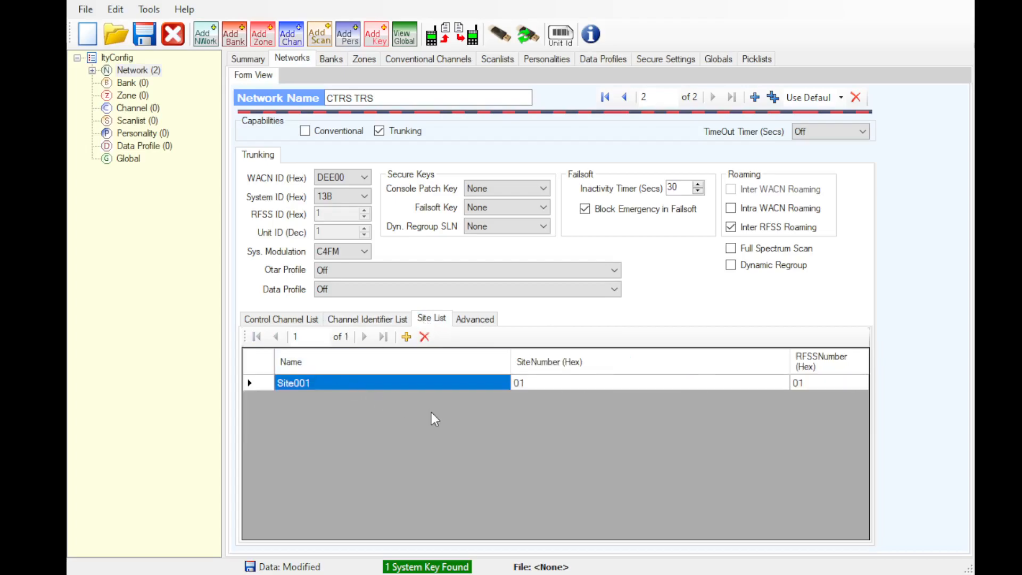
{"action": "mouse_move", "coordinate": [488, 326]}
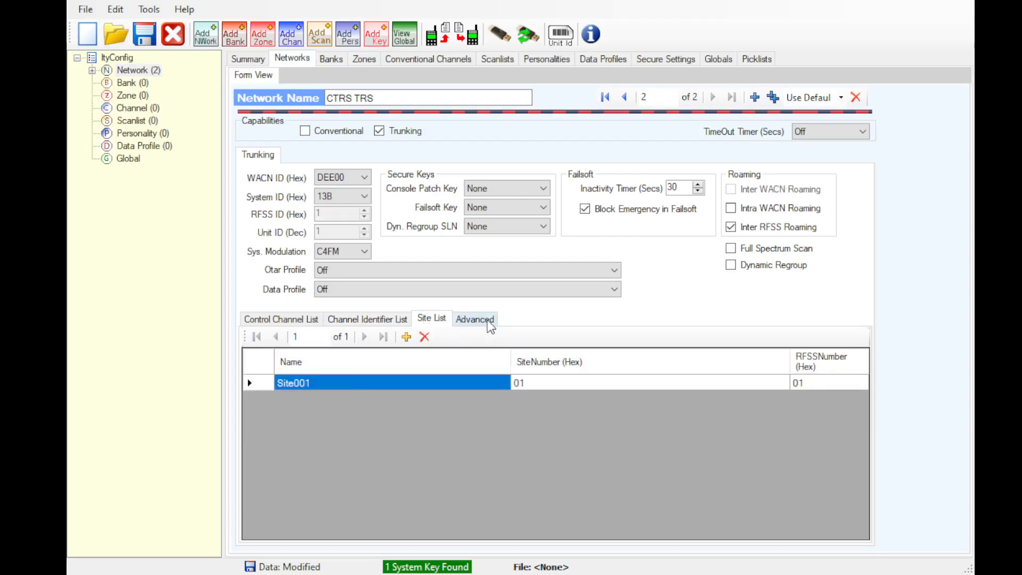
{"action": "left_click", "coordinate": [475, 319]}
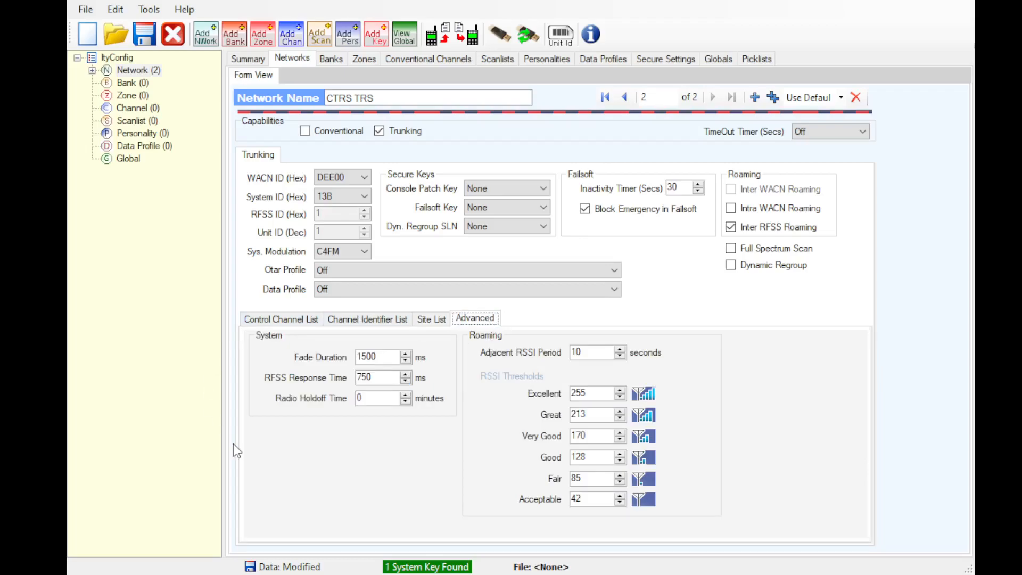
{"action": "mouse_move", "coordinate": [769, 419]}
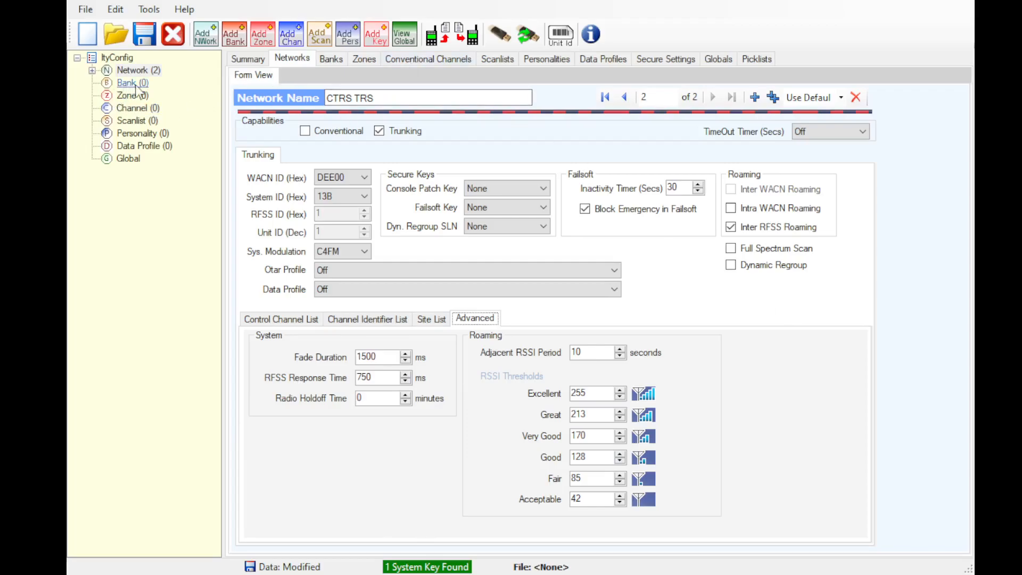
Add Personality001 with squelch tail suppression and ATG SUPER GROUP, ID 0911, enabled
{"action": "left_click", "coordinate": [137, 133]}
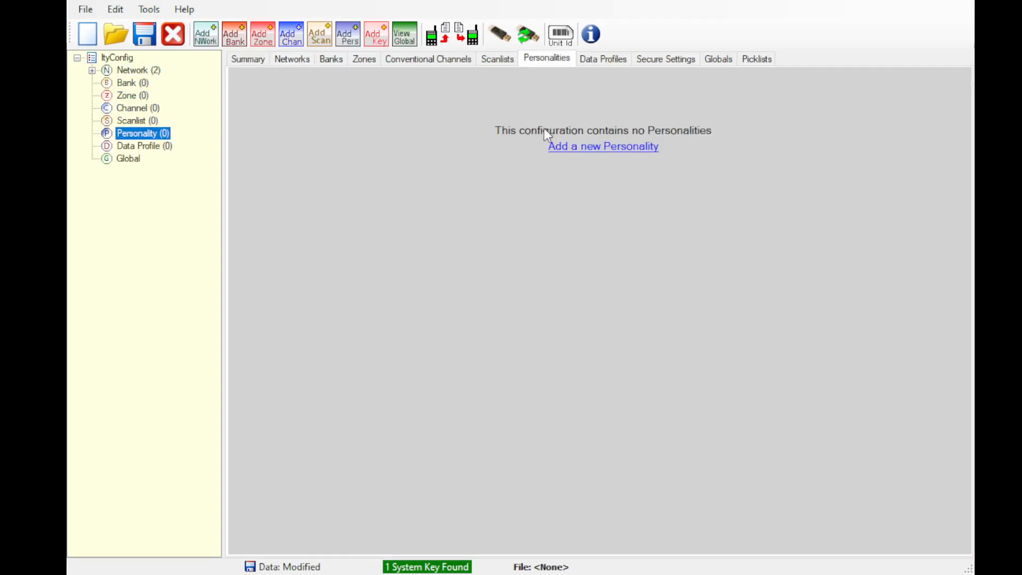
{"action": "left_click", "coordinate": [603, 146]}
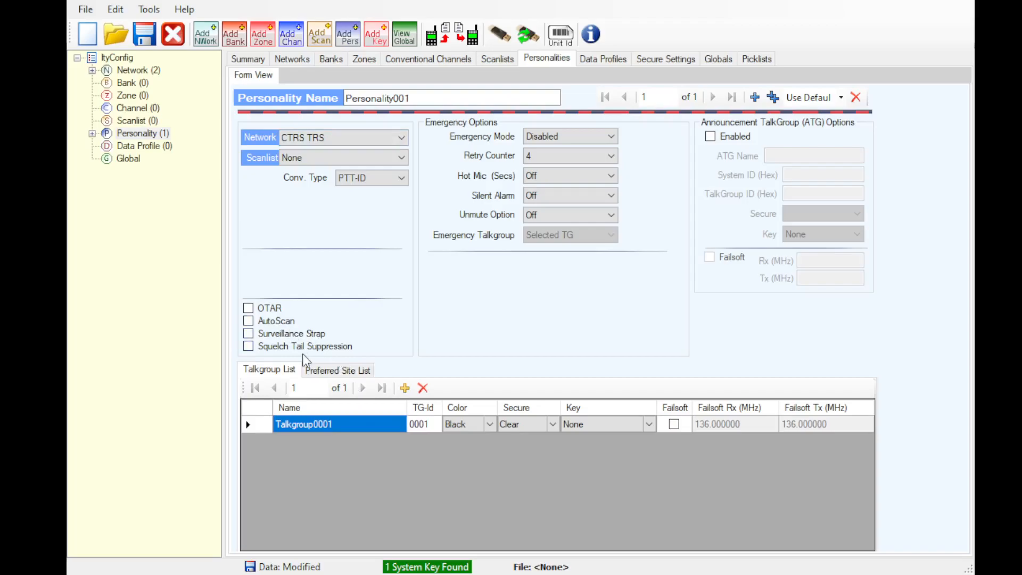
{"action": "left_click", "coordinate": [248, 346]}
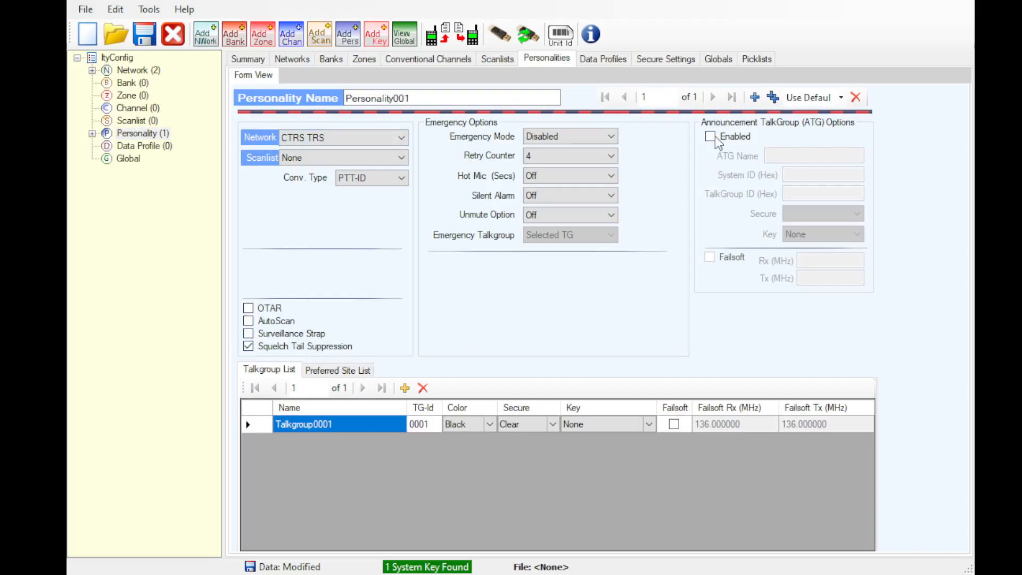
{"action": "left_click", "coordinate": [711, 137]}
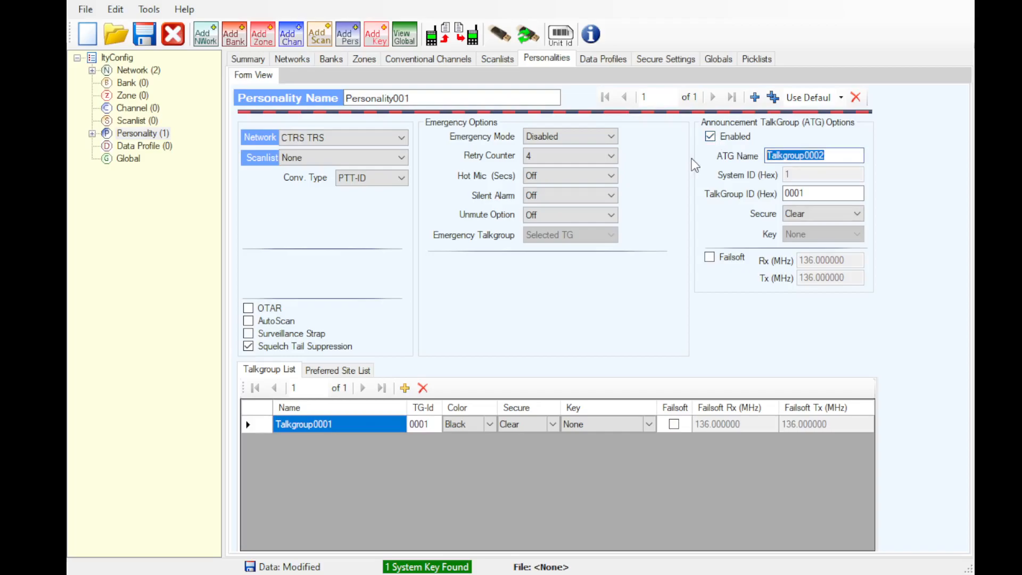
{"action": "type", "text": "SUPER GROUP"}
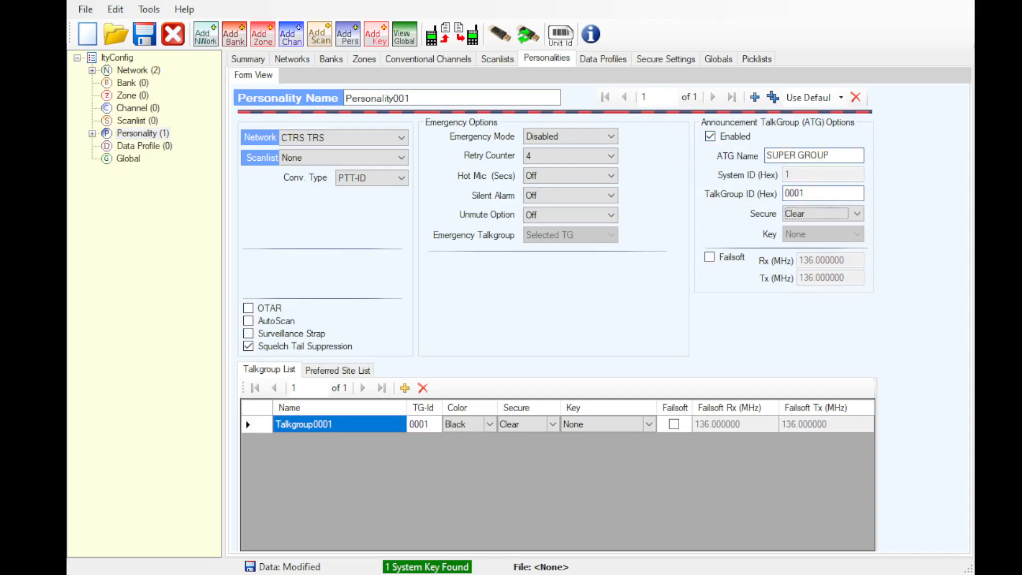
{"action": "type", "text": "911"}
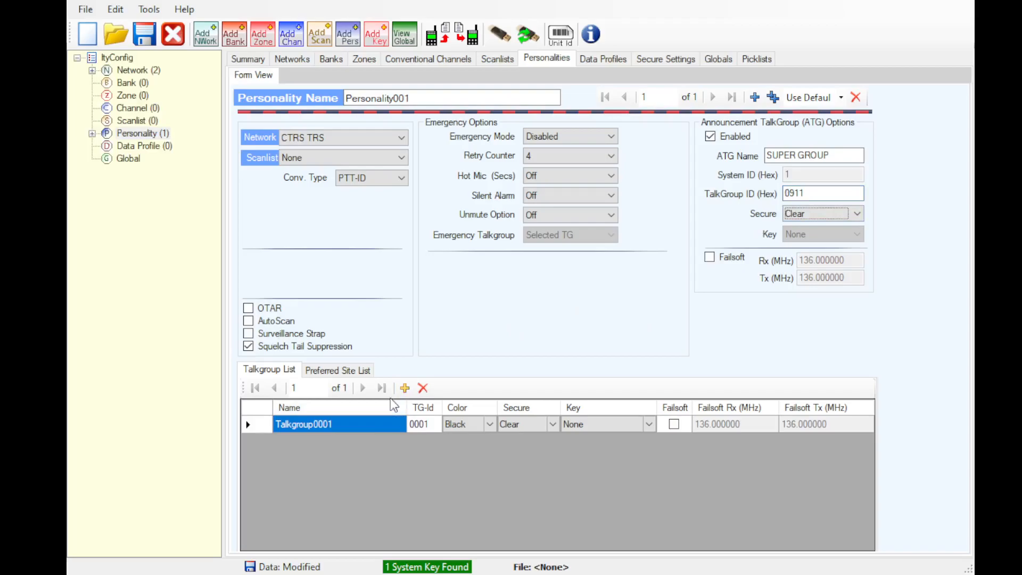
Name the personality's talkgroup xOPS and set its TG-Id to 7B7B
{"action": "type", "text": "A"}
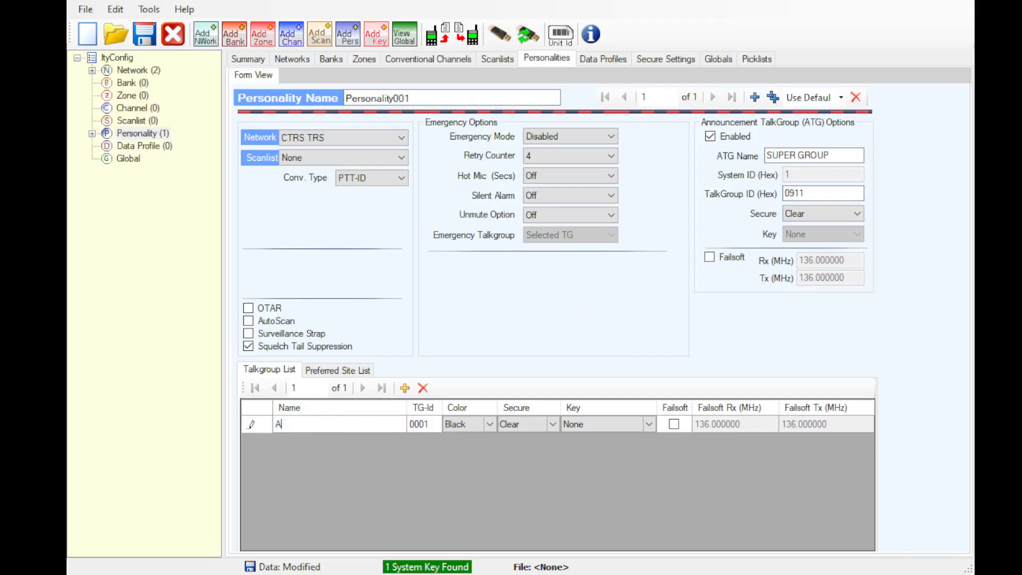
{"action": "type", "text": "xOPS"}
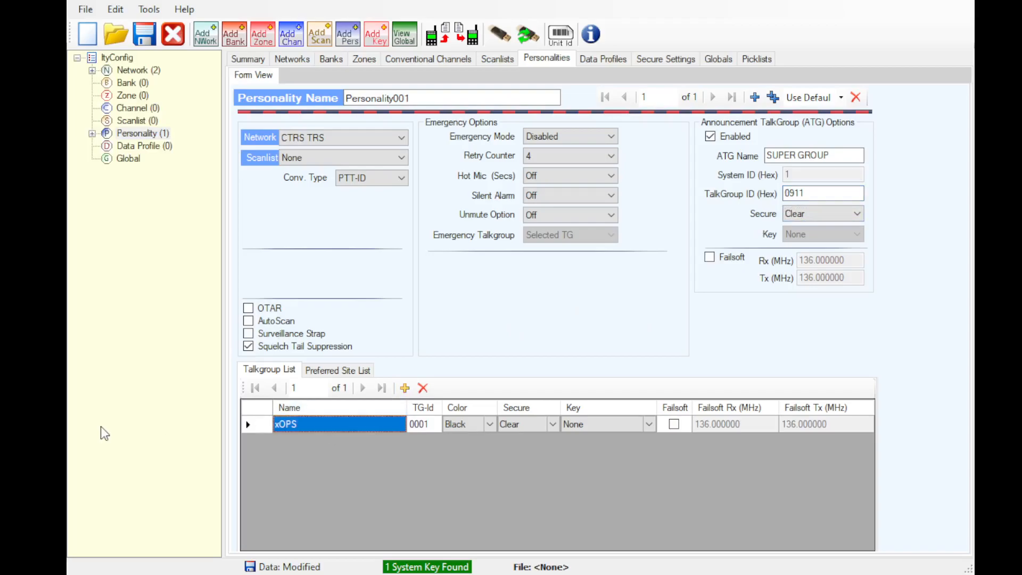
{"action": "left_click", "coordinate": [424, 424]}
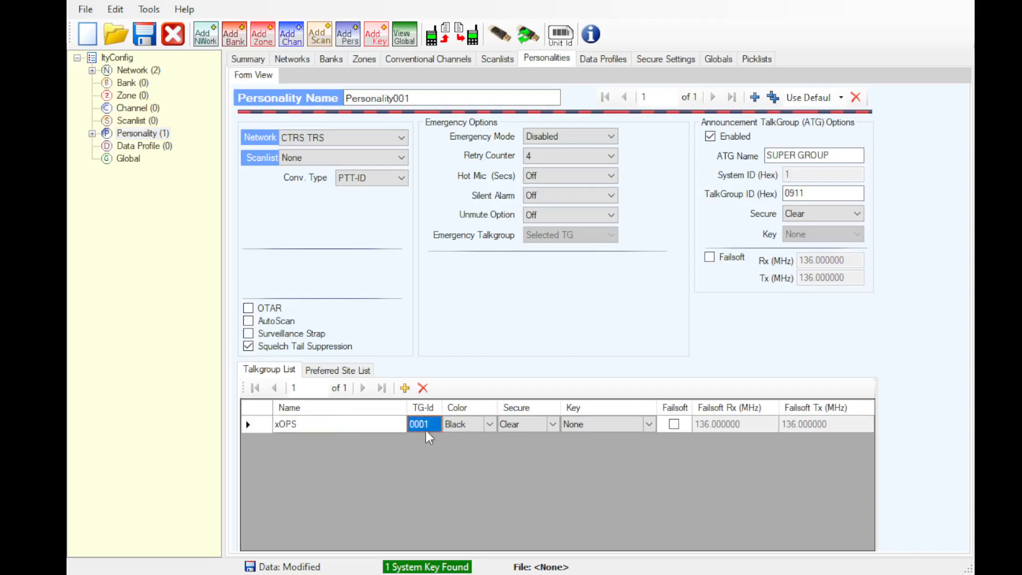
{"action": "type", "text": "7B7B"}
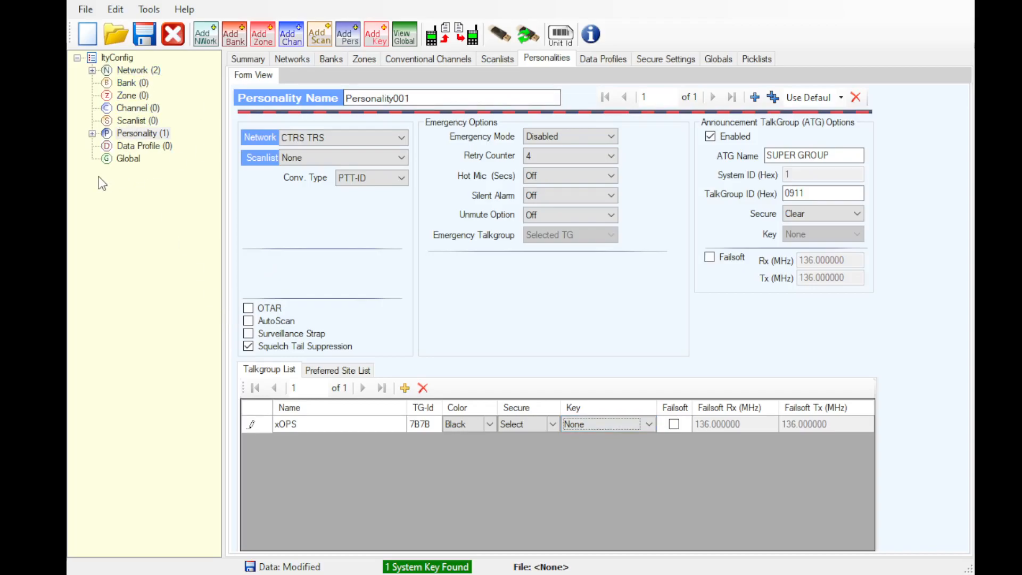
Set Acoustic Echo Suppression to On in the global parameters and review the soft keys and GPS settings
{"action": "left_click", "coordinate": [718, 59]}
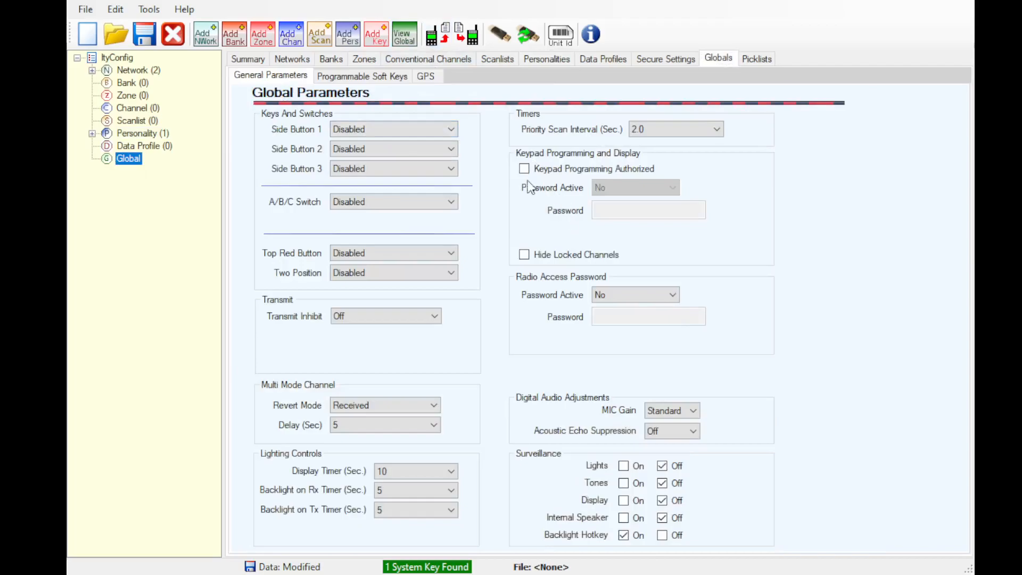
{"action": "mouse_move", "coordinate": [534, 167]}
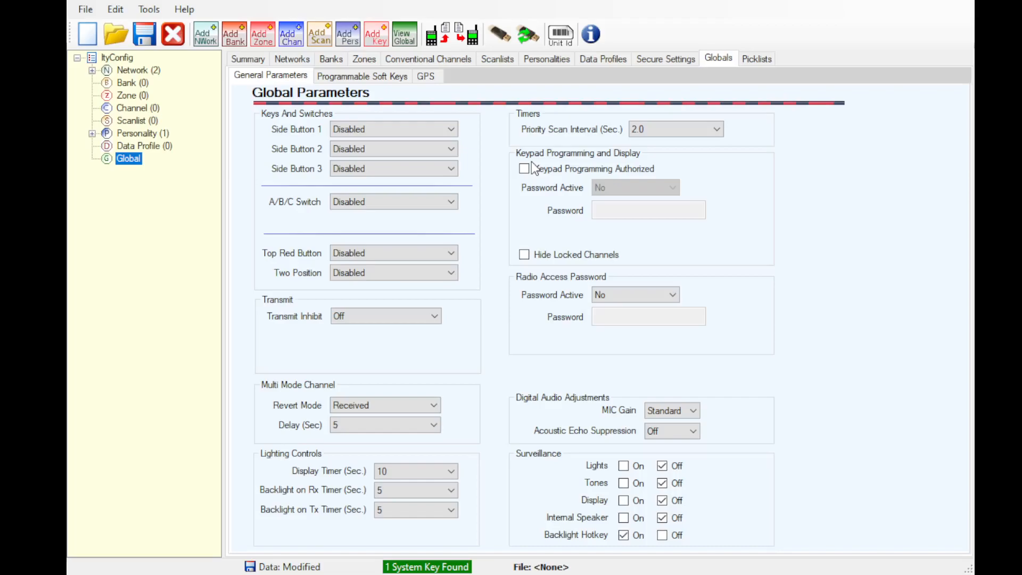
{"action": "mouse_move", "coordinate": [512, 176]}
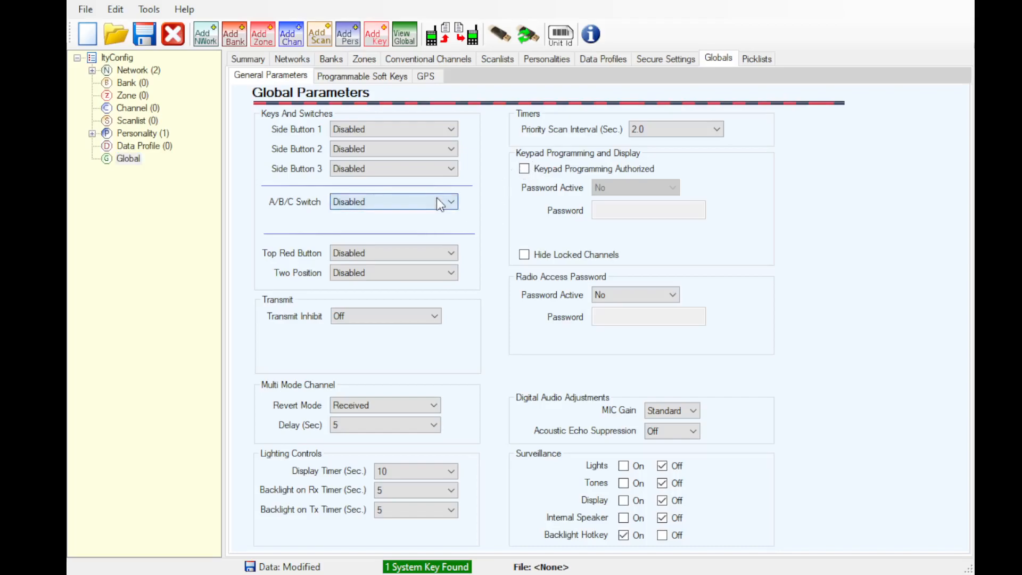
{"action": "mouse_move", "coordinate": [444, 348]}
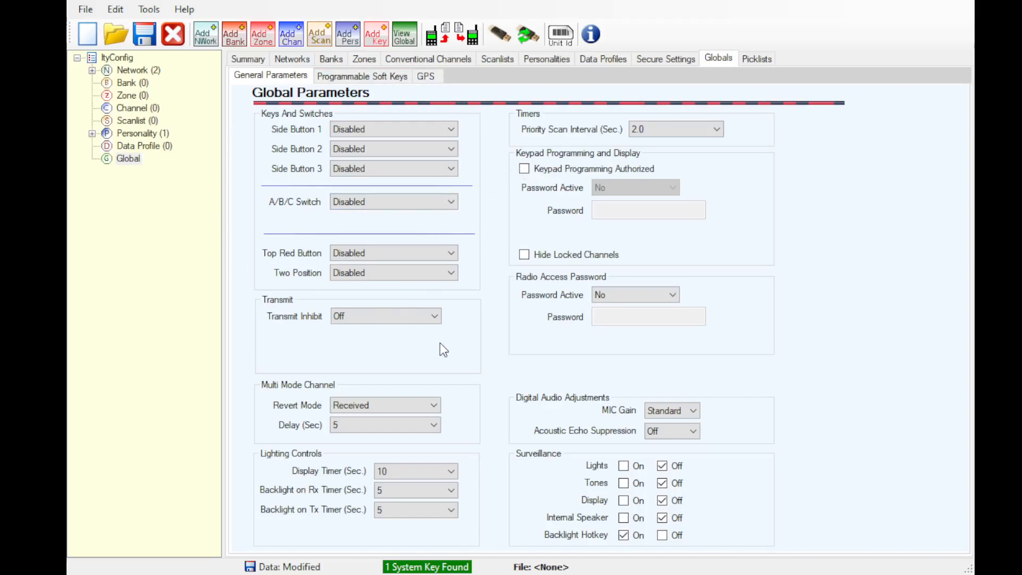
{"action": "mouse_move", "coordinate": [701, 424]}
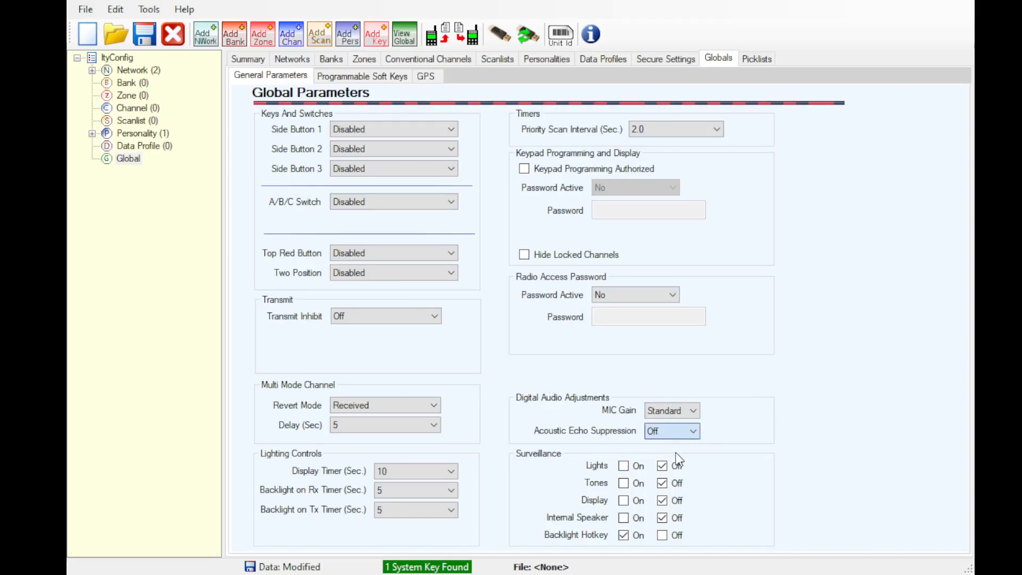
{"action": "left_click", "coordinate": [692, 430]}
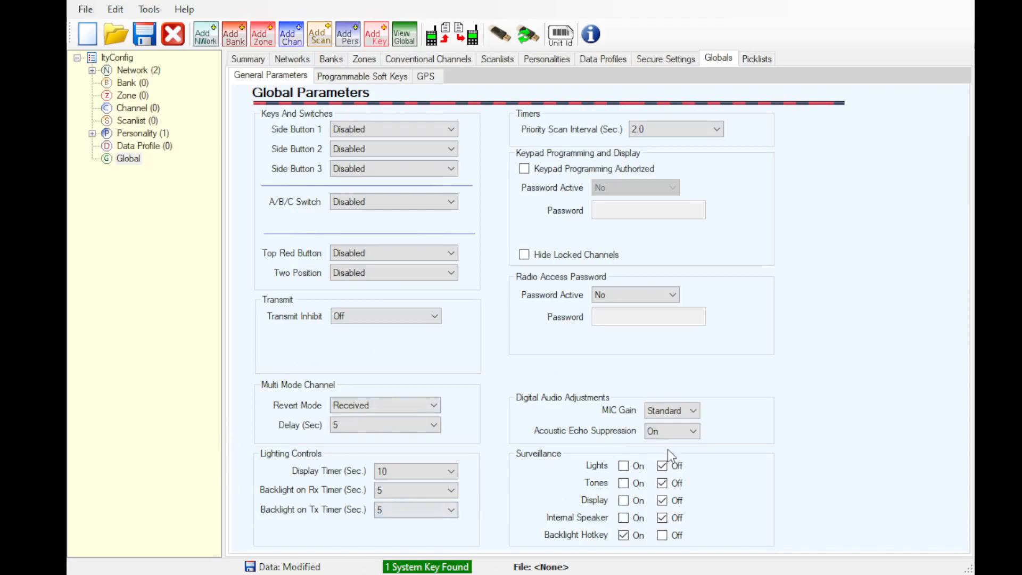
{"action": "mouse_move", "coordinate": [338, 79]}
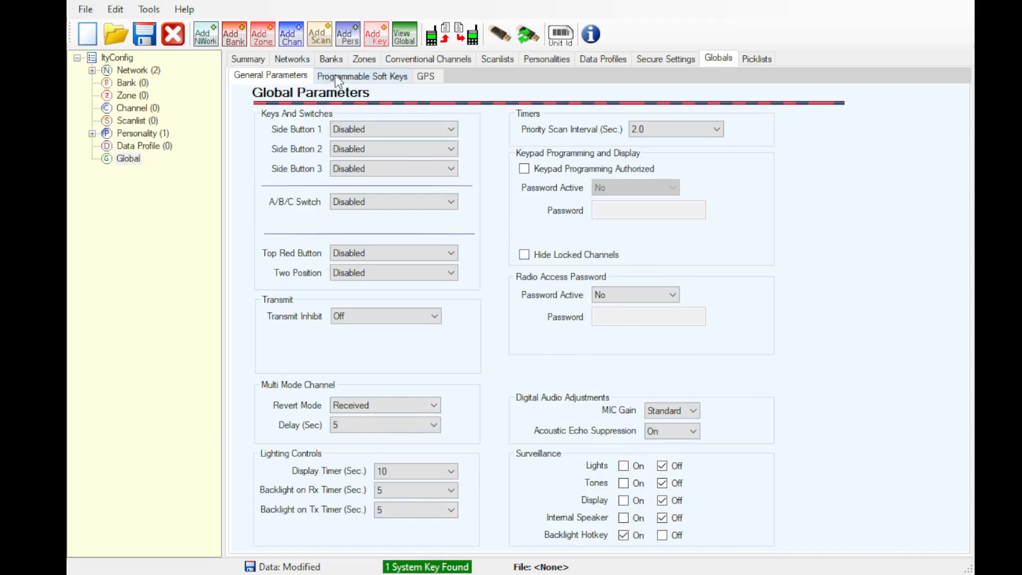
{"action": "left_click", "coordinate": [362, 75]}
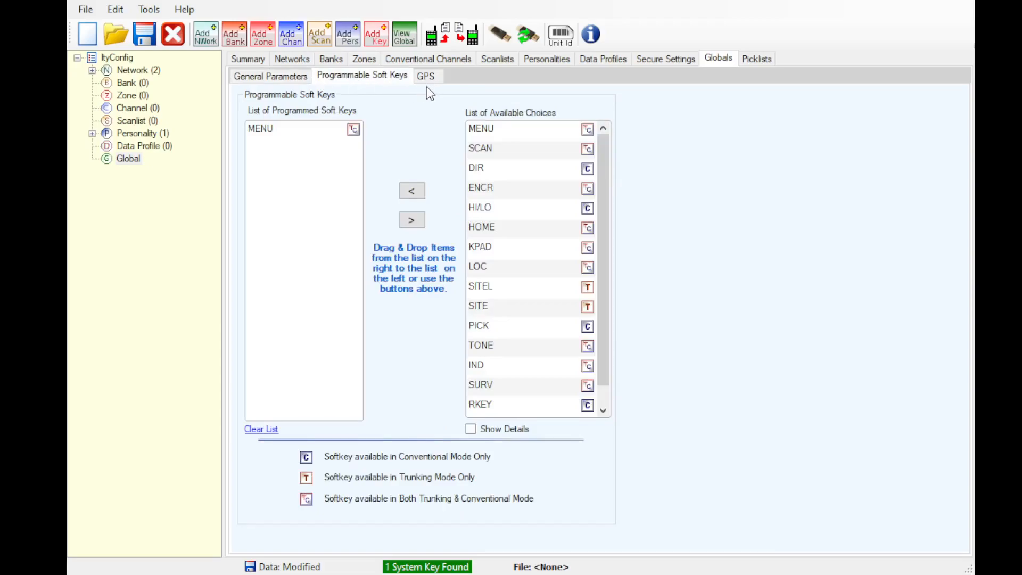
{"action": "left_click", "coordinate": [427, 75]}
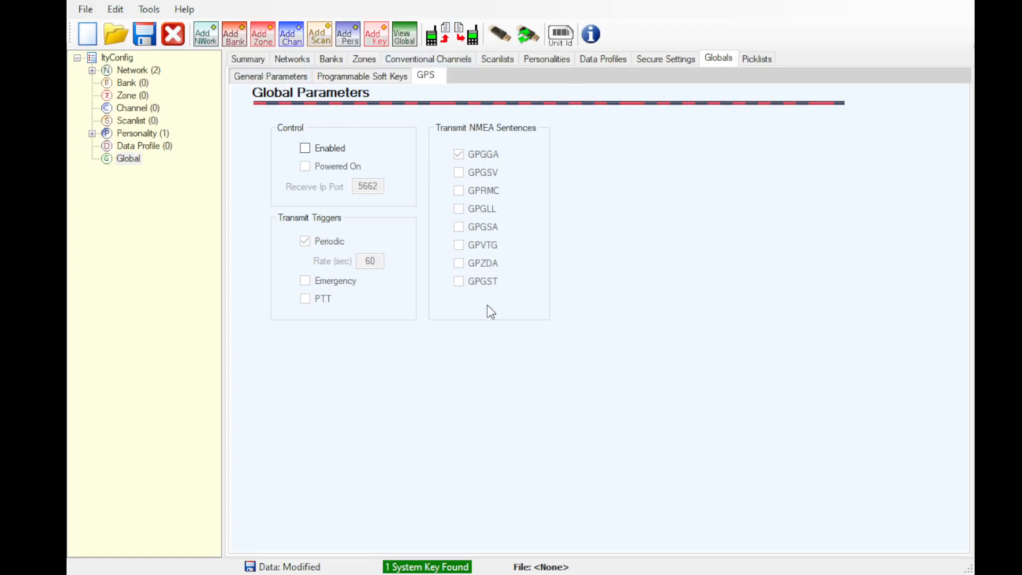
{"action": "mouse_move", "coordinate": [537, 166]}
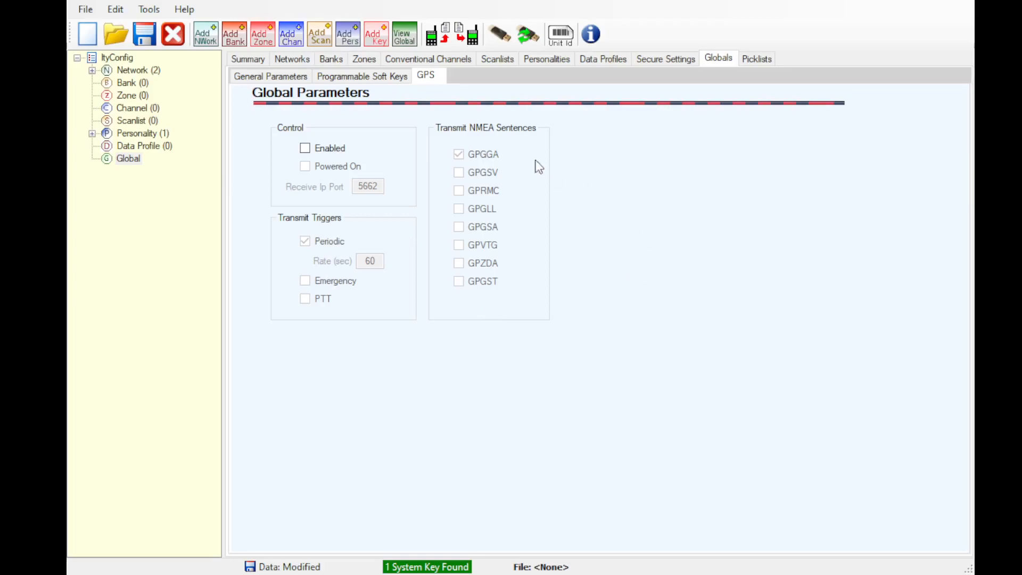
{"action": "mouse_move", "coordinate": [362, 289]}
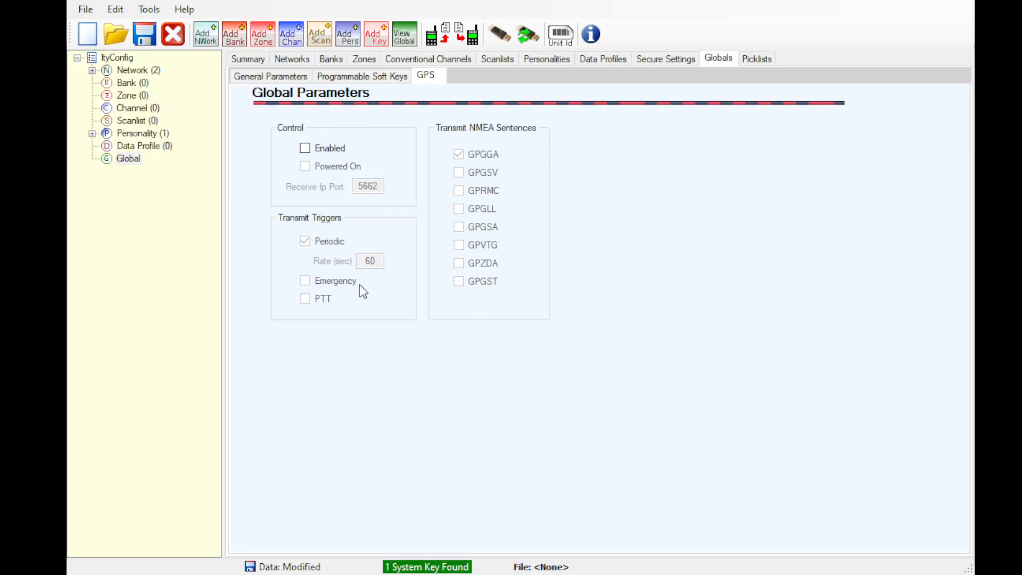
{"action": "left_click", "coordinate": [270, 76]}
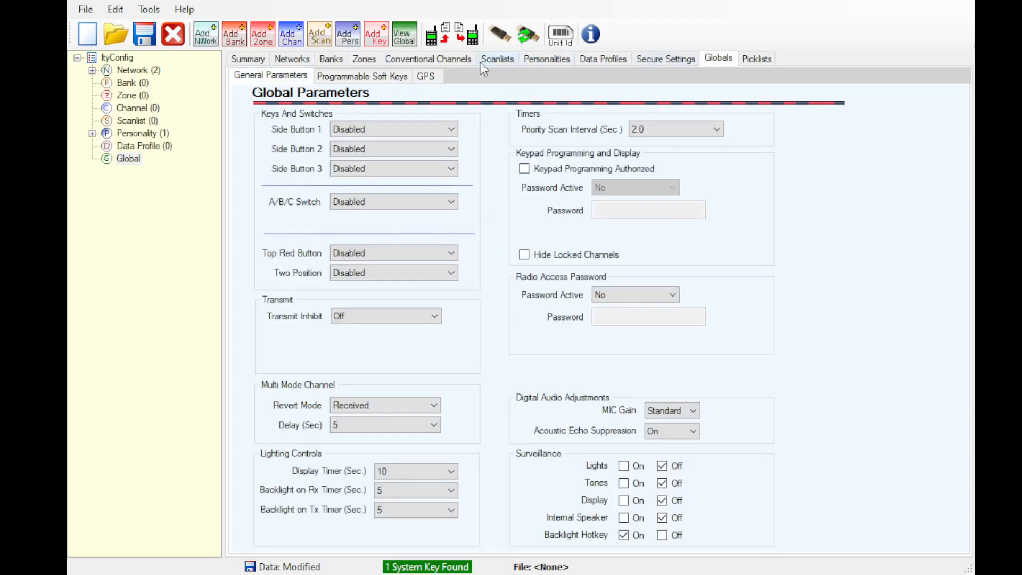
Add a traffic key named AES TFK1 with SLN 420 in the secure settings
{"action": "left_click", "coordinate": [665, 59]}
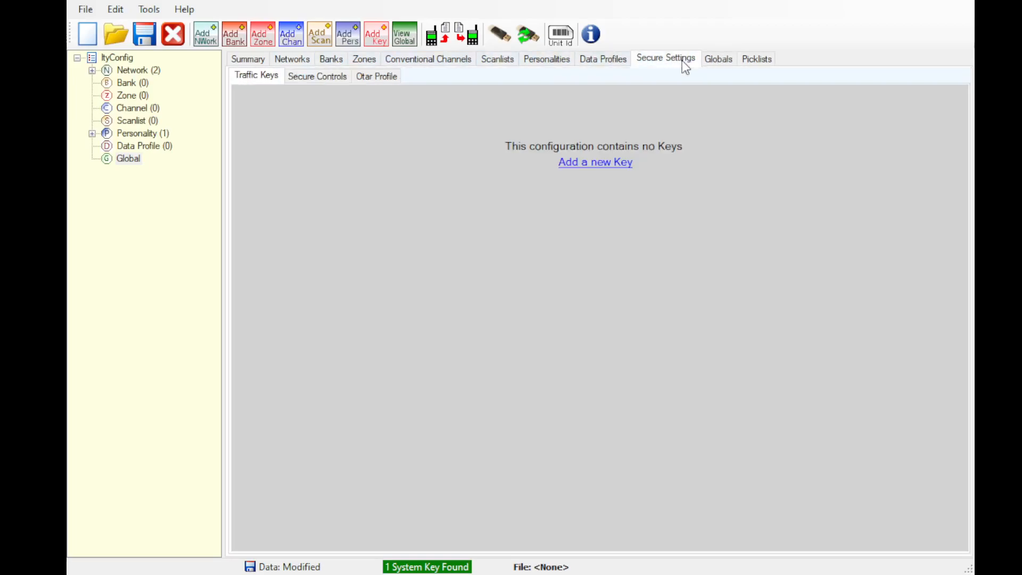
{"action": "left_click", "coordinate": [595, 162]}
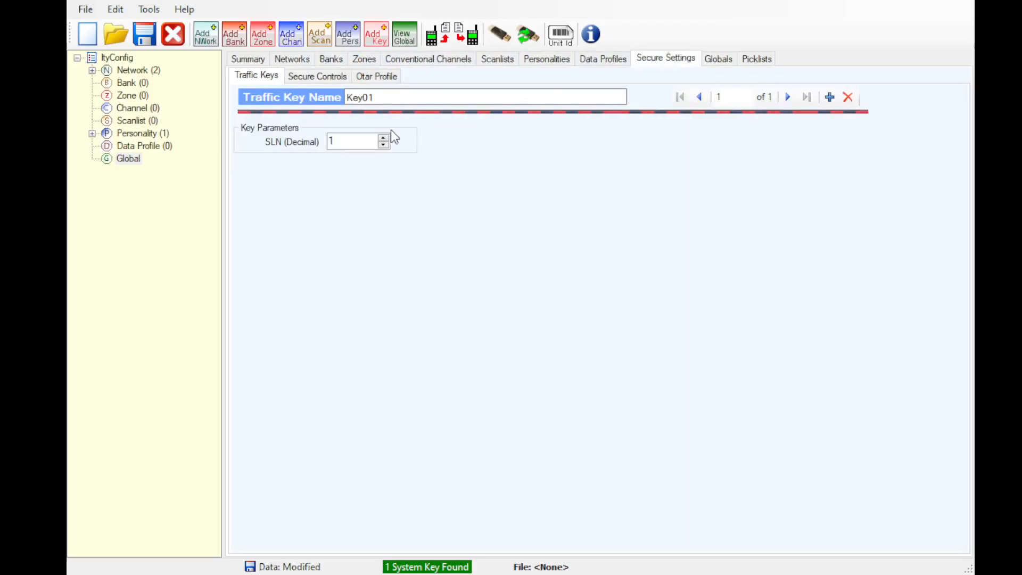
{"action": "left_click", "coordinate": [352, 140]}
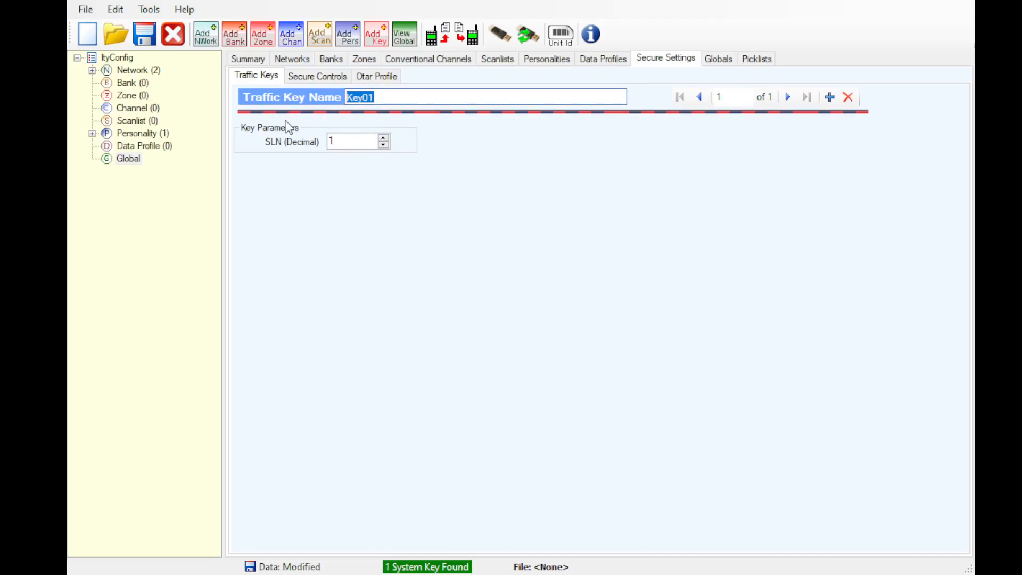
{"action": "type", "text": "AES TK"}
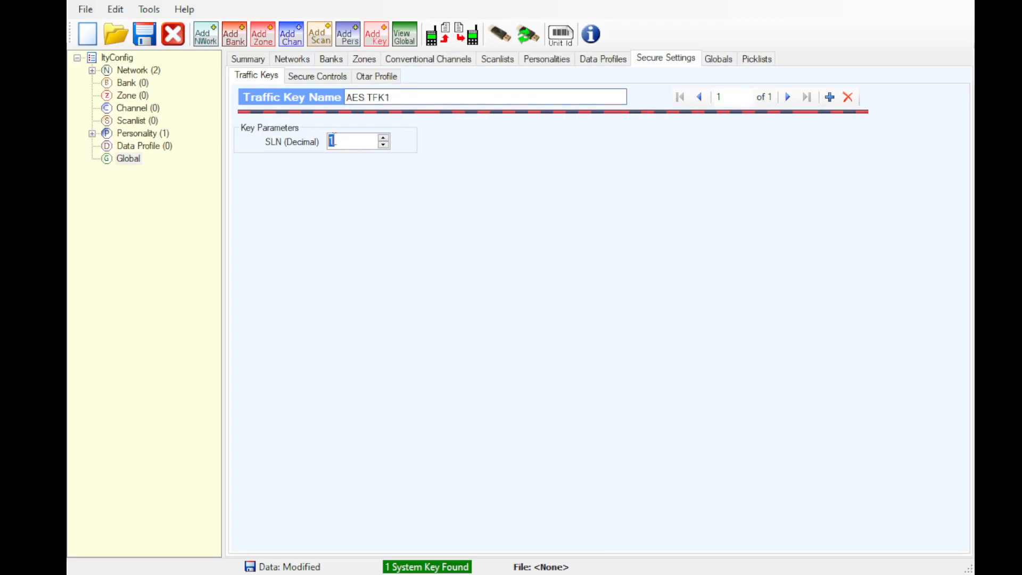
{"action": "type", "text": "420"}
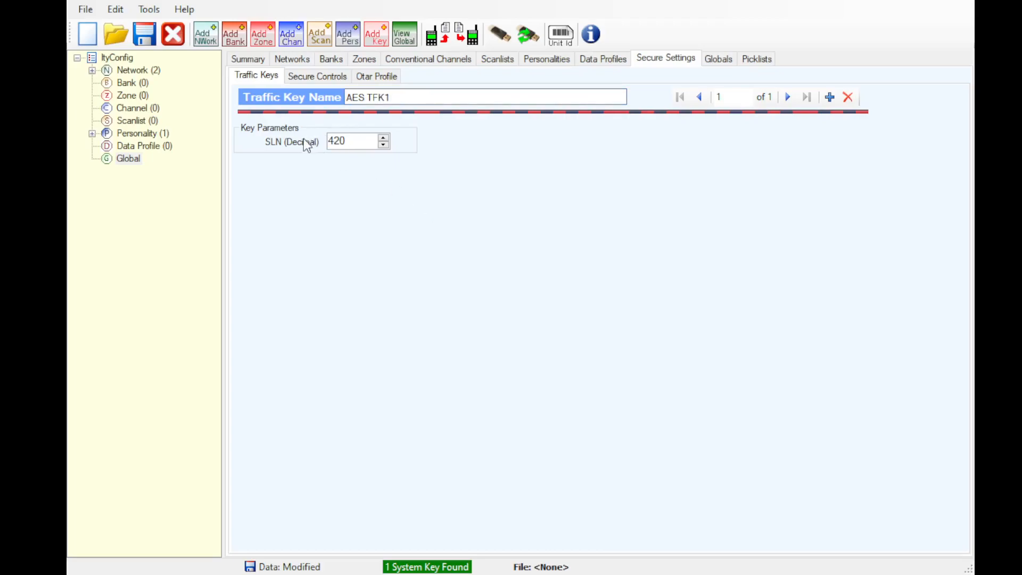
{"action": "left_click", "coordinate": [352, 141]}
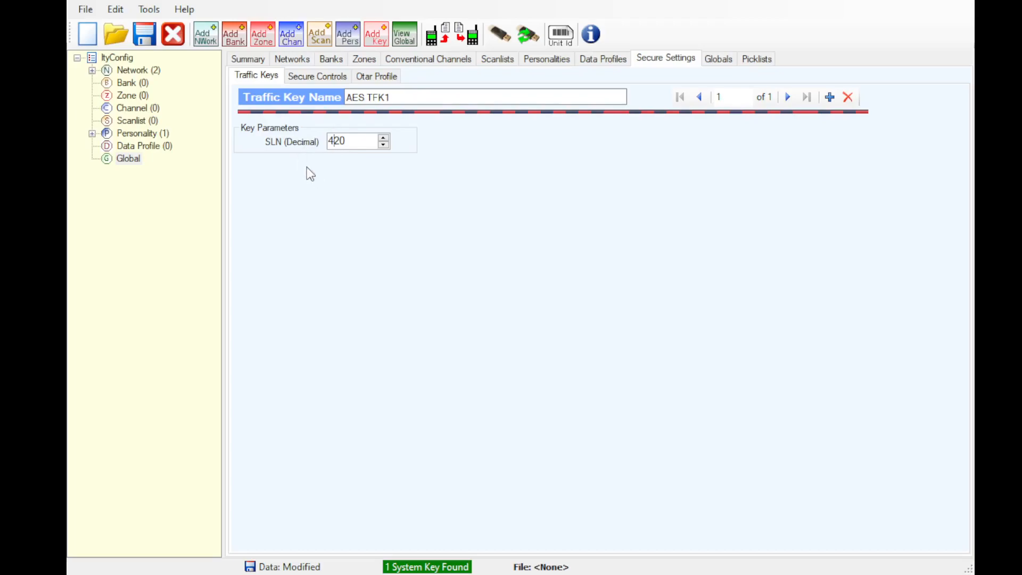
Review the Secure Controls and OTAR Profile settings, returning to Traffic Keys
{"action": "left_click", "coordinate": [318, 76]}
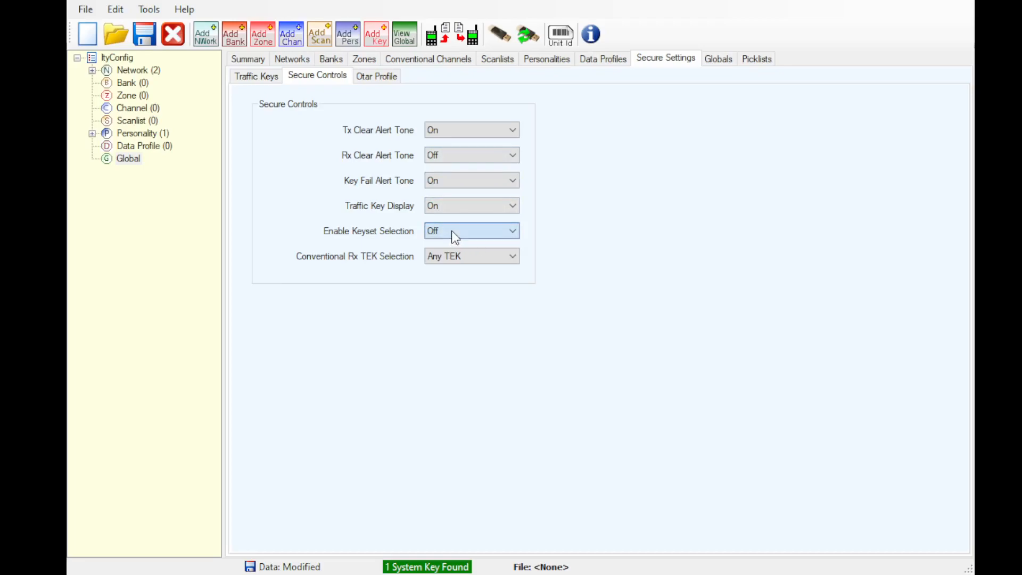
{"action": "mouse_move", "coordinate": [474, 266]}
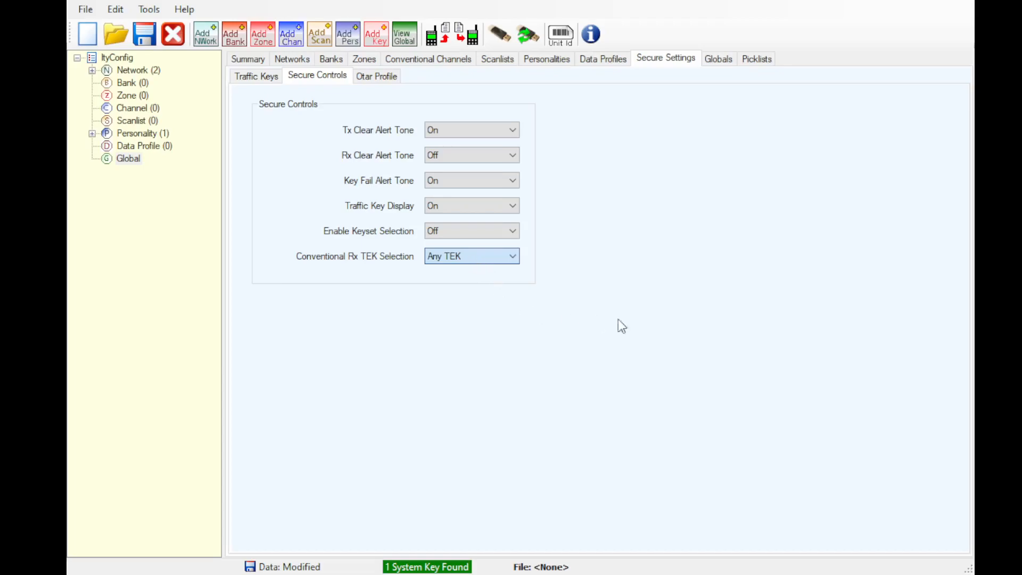
{"action": "left_click", "coordinate": [377, 76]}
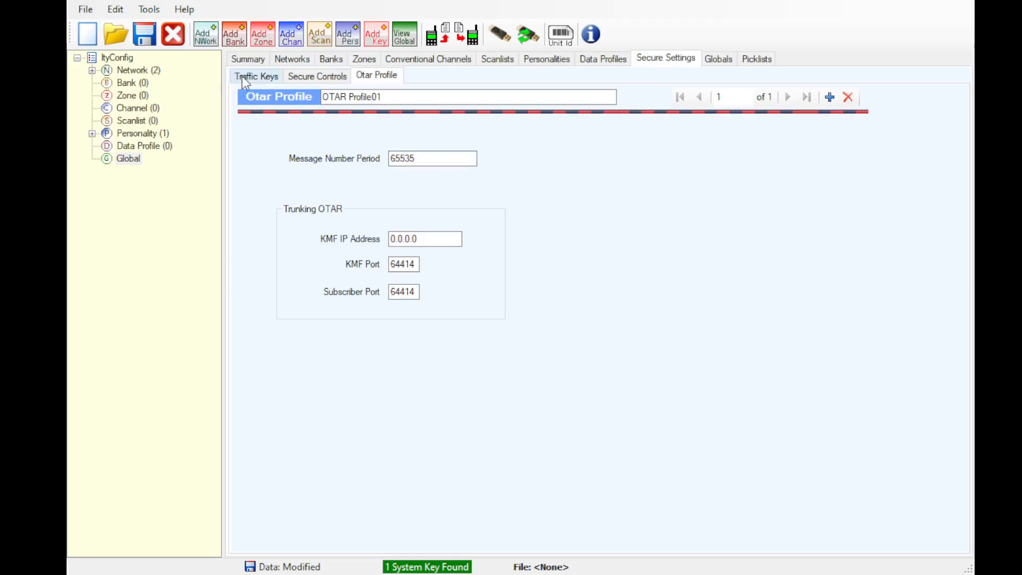
{"action": "left_click", "coordinate": [256, 76]}
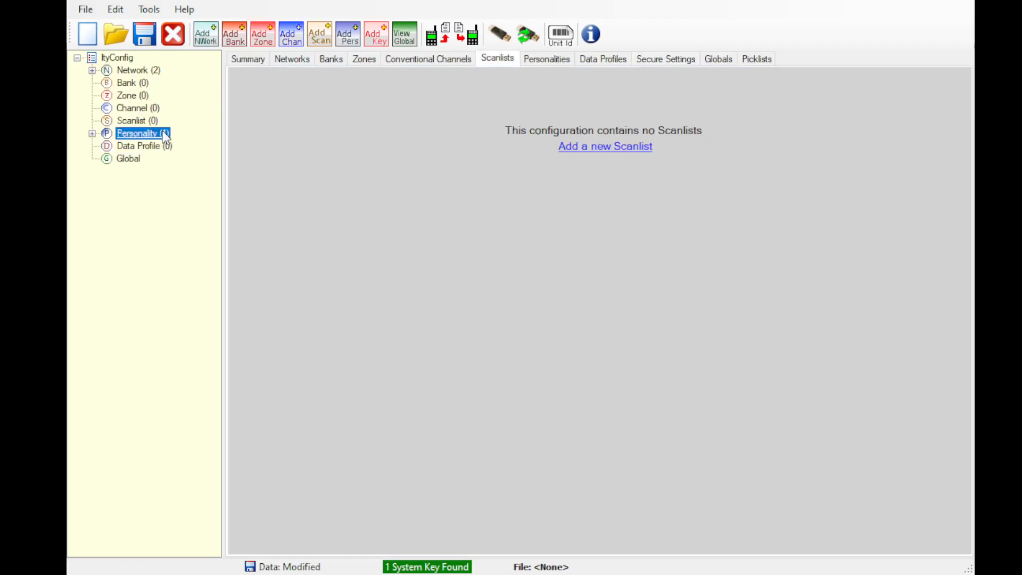
Key the xOPS talkgroup with AES TFK1, then add a new bank
{"action": "left_click", "coordinate": [546, 59]}
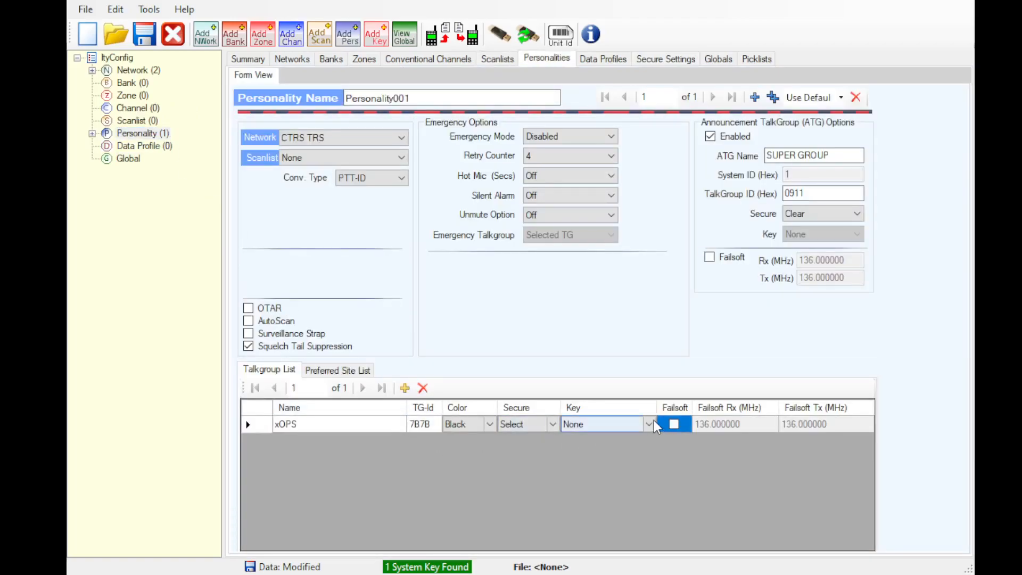
{"action": "left_click", "coordinate": [650, 424]}
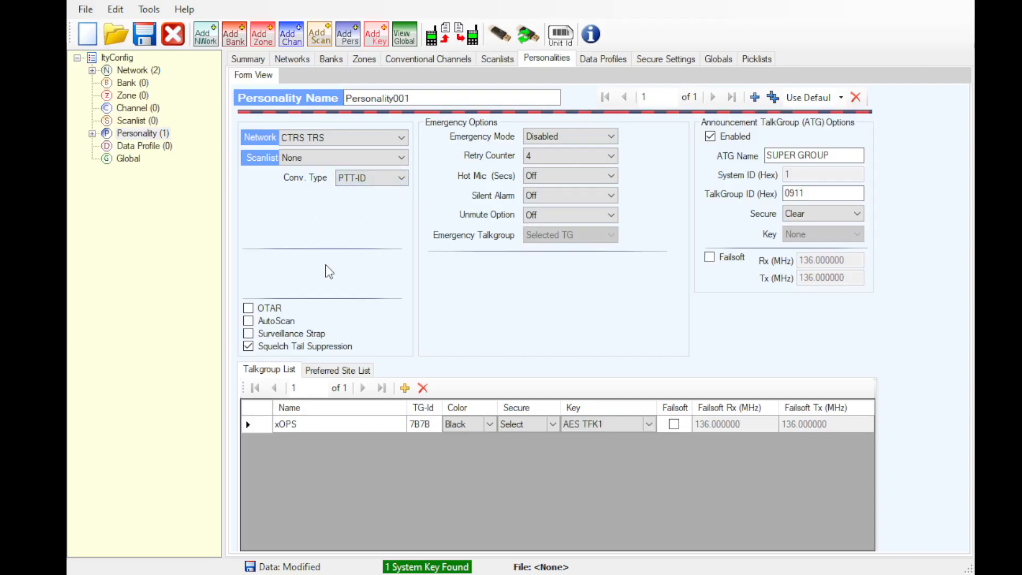
{"action": "left_click", "coordinate": [126, 83]}
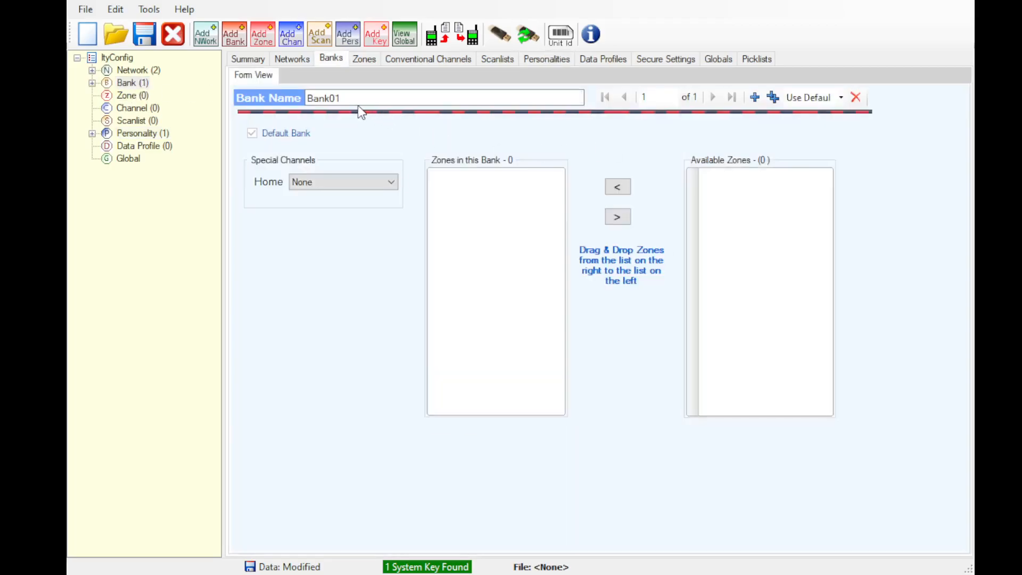
Name the bank CTRS and add blue zone SW holding xOPS and SUPER GROUP
{"action": "type", "text": "CTRS"}
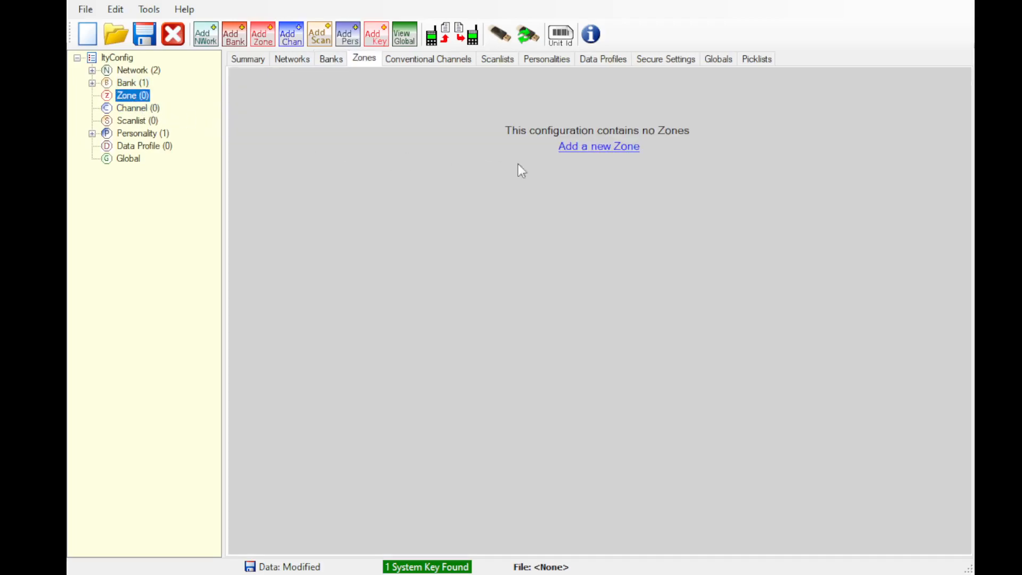
{"action": "left_click", "coordinate": [599, 146]}
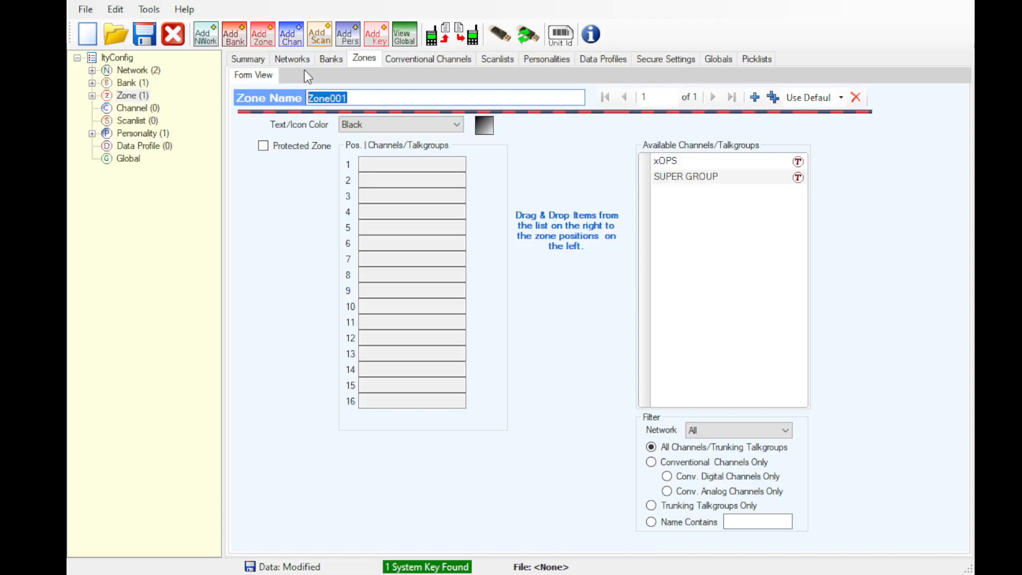
{"action": "type", "text": "SW"}
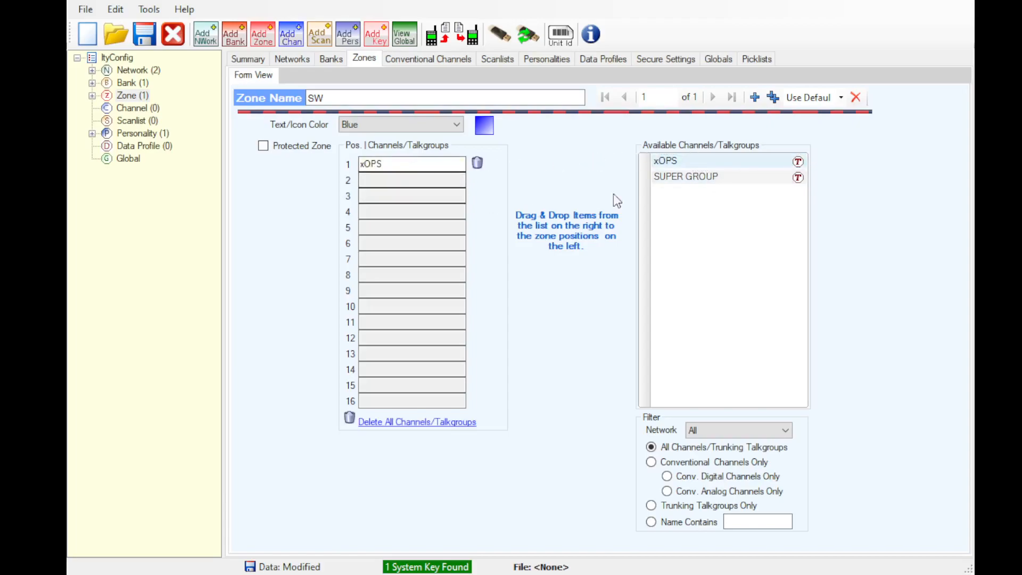
{"action": "left_click_drag", "start_coordinate": [685, 176], "coordinate": [412, 180]}
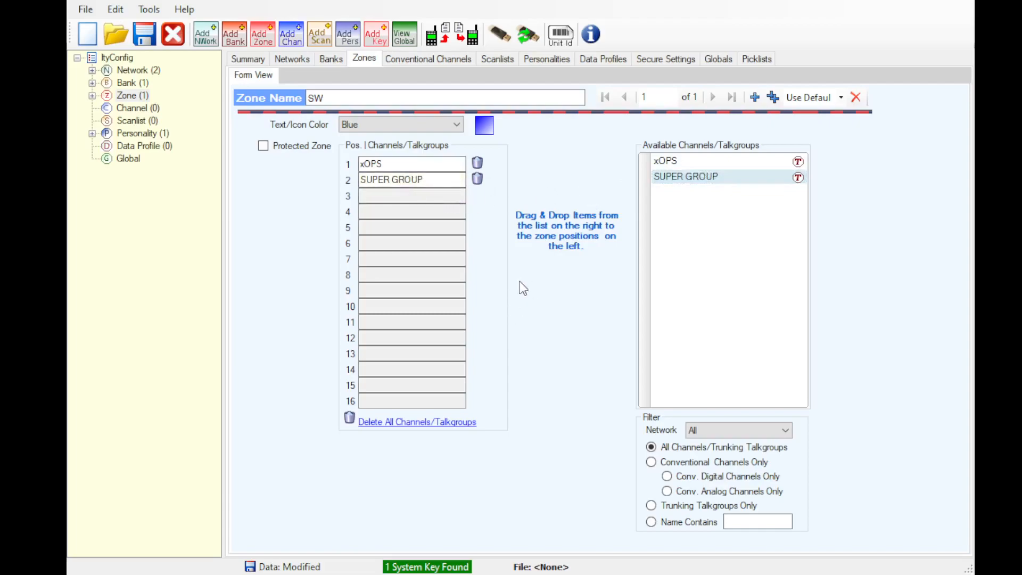
{"action": "mouse_move", "coordinate": [270, 117]}
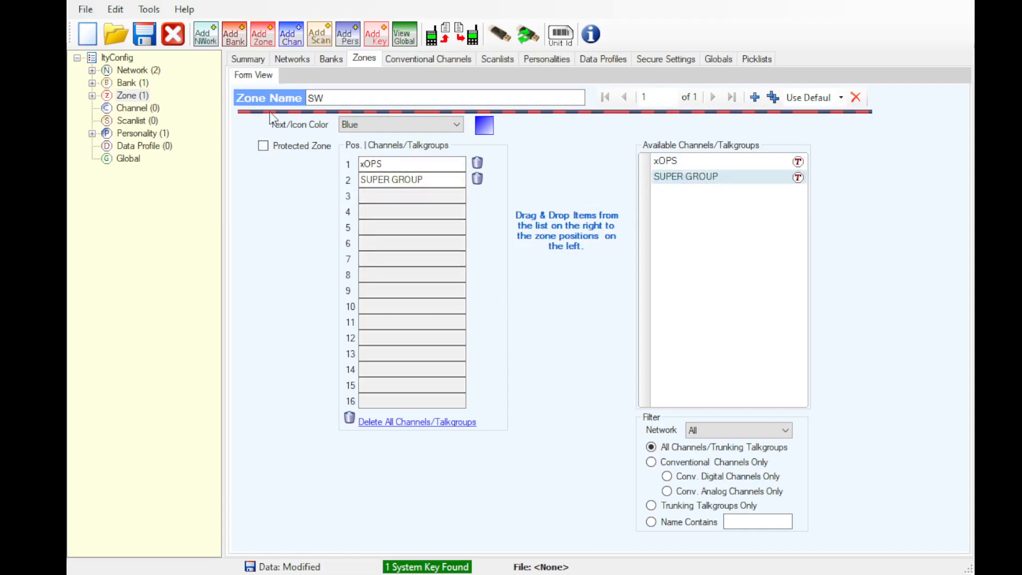
Place zone SW into bank CTRS
{"action": "left_click", "coordinate": [330, 59]}
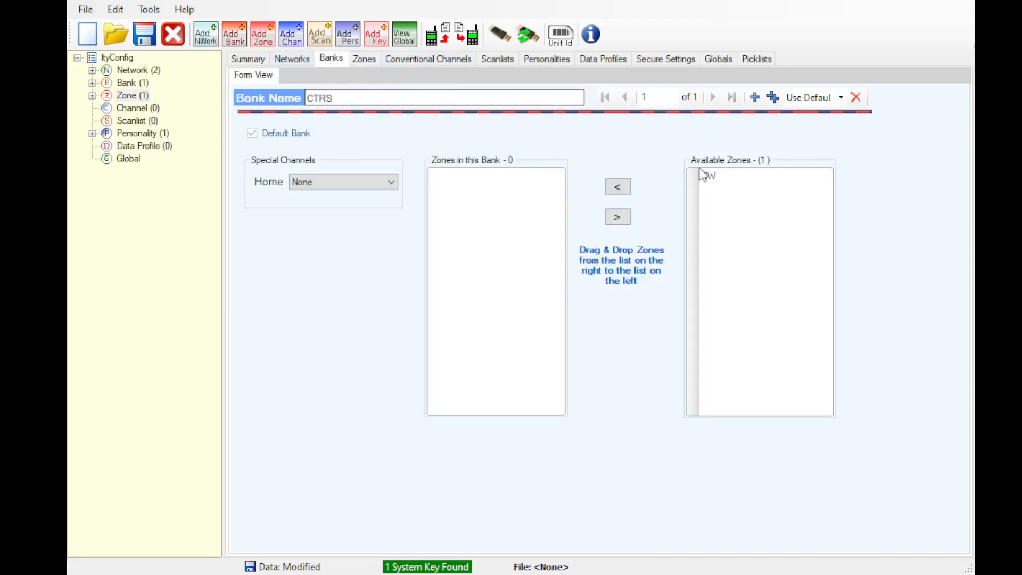
{"action": "left_click", "coordinate": [618, 186]}
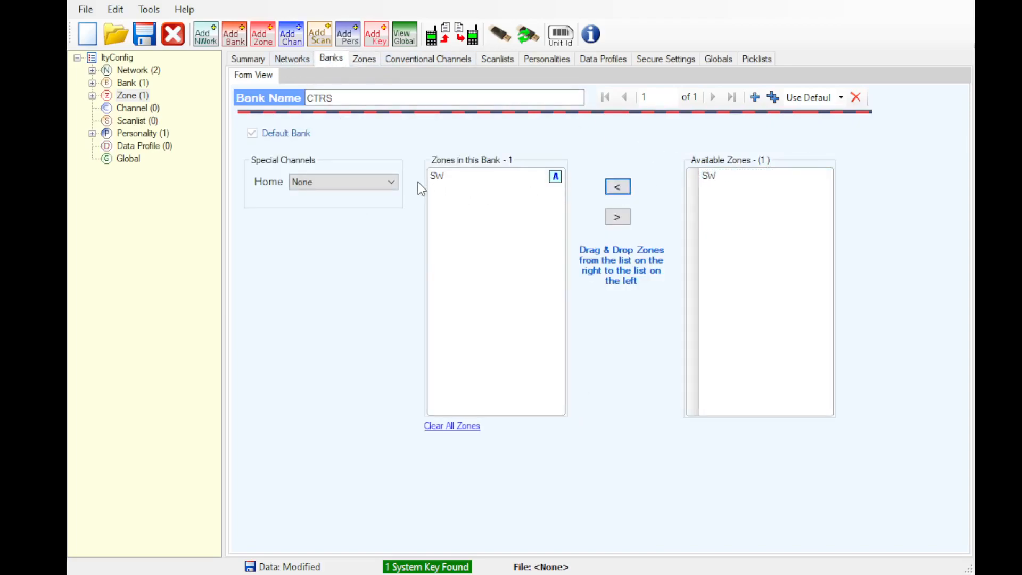
{"action": "left_click", "coordinate": [428, 58]}
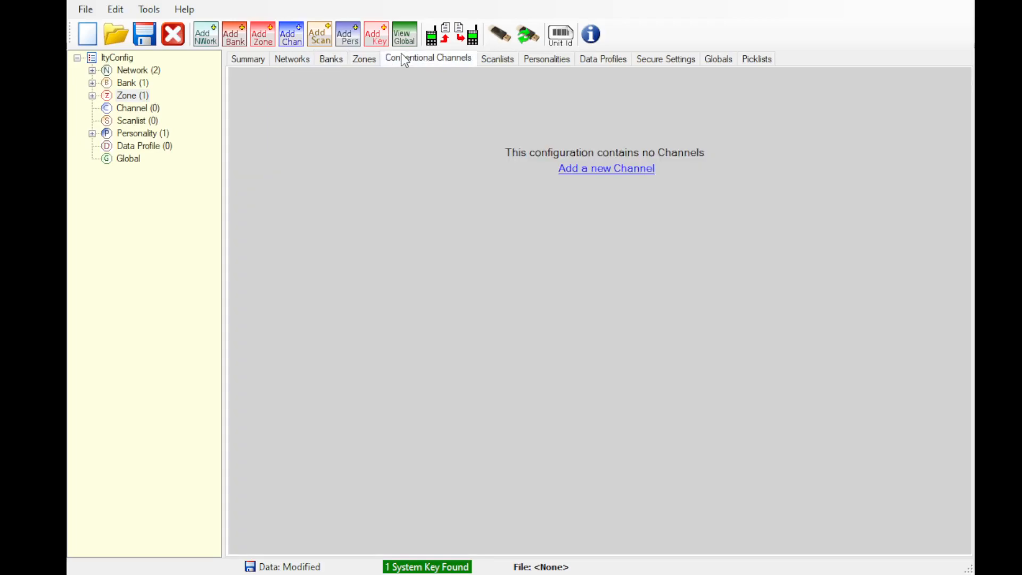
Create conventional channel CHAN 1 and confirm Network01 is available for it
{"action": "left_click", "coordinate": [606, 168]}
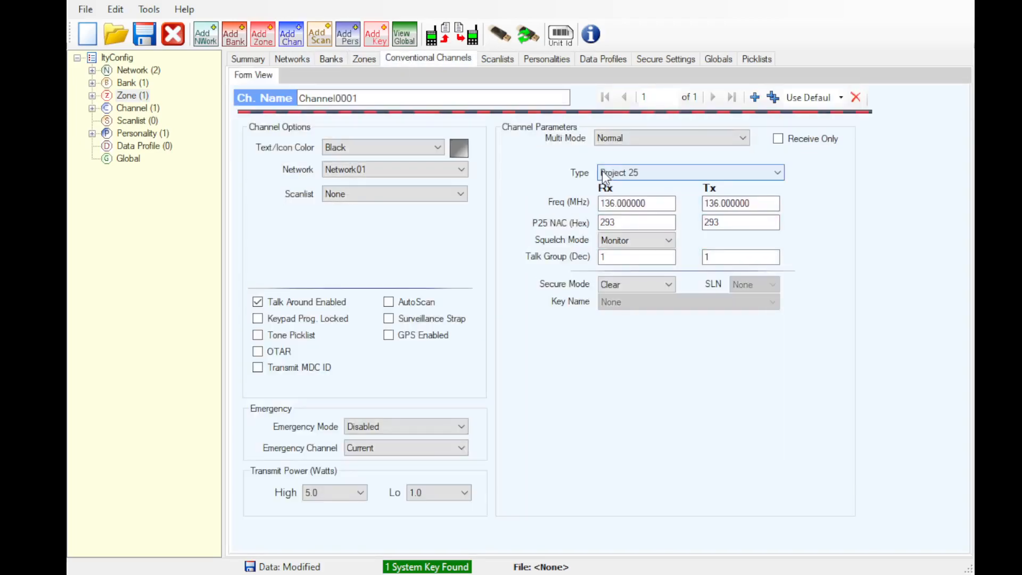
{"action": "type", "text": "C"}
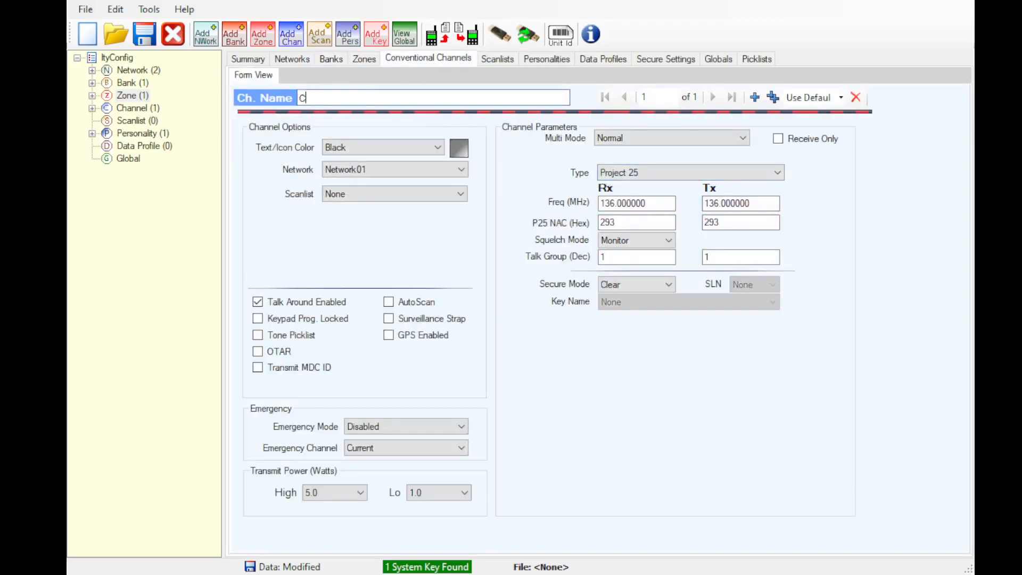
{"action": "type", "text": "HAN 1"}
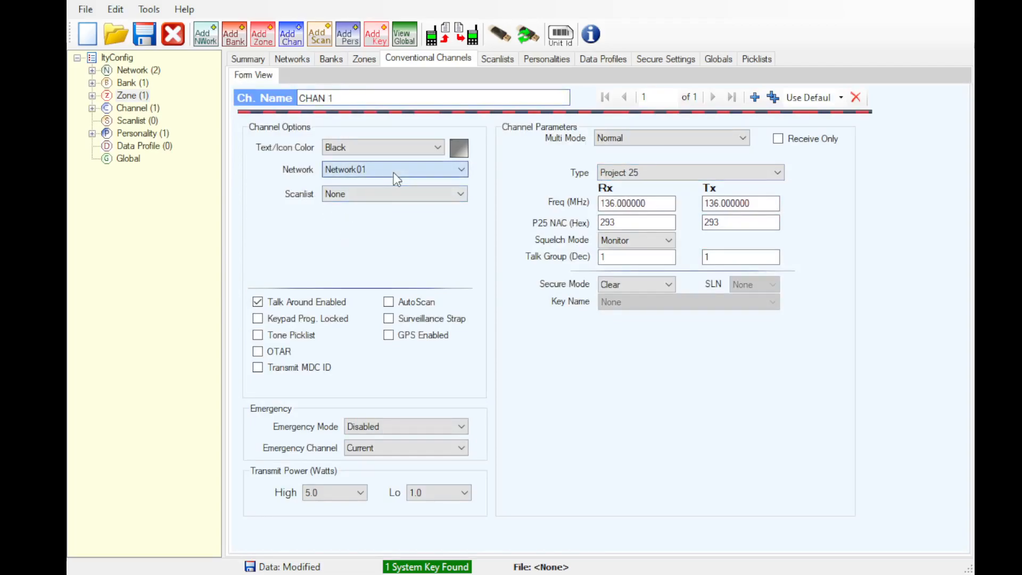
{"action": "left_click", "coordinate": [292, 59]}
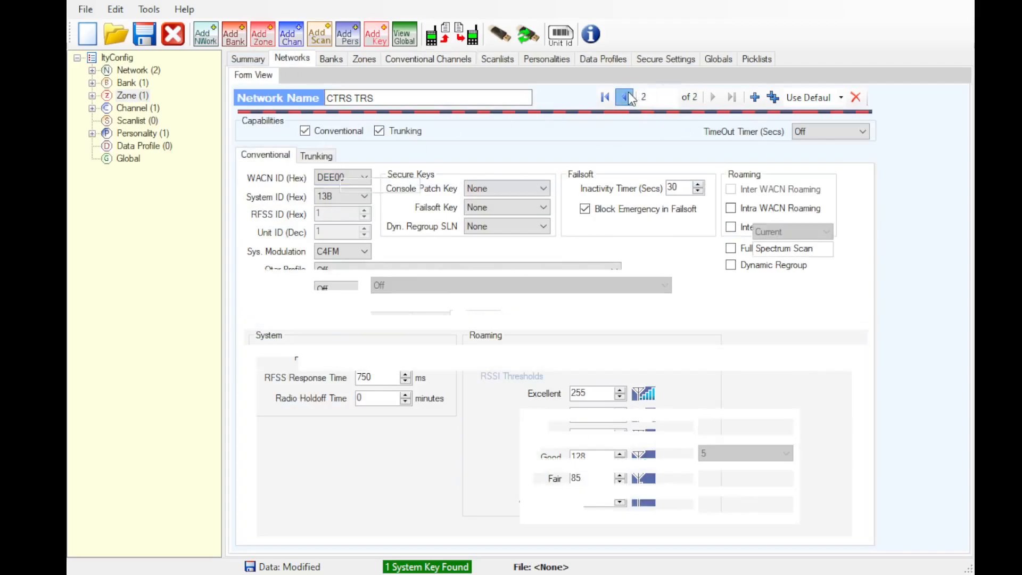
{"action": "left_click", "coordinate": [624, 97]}
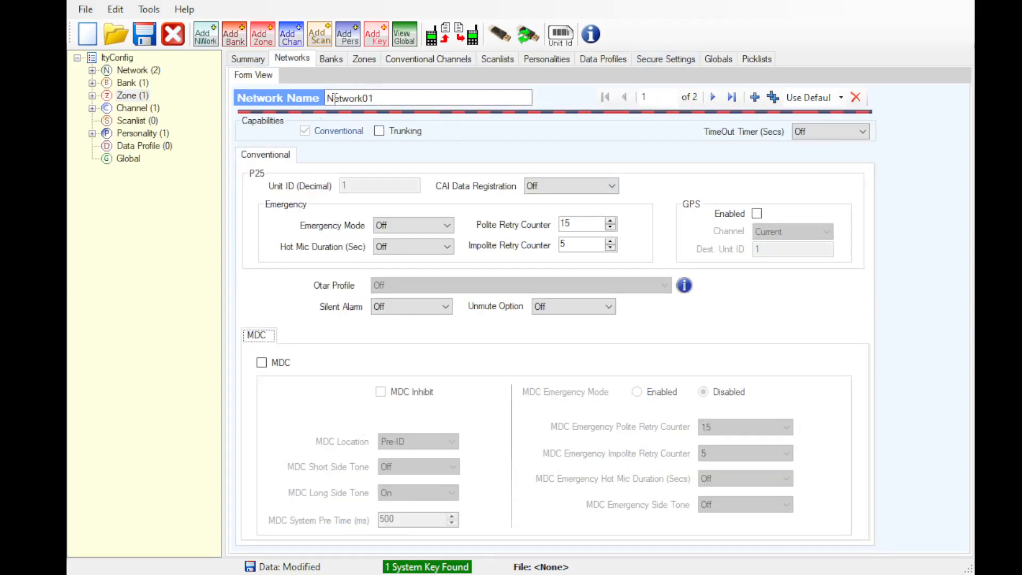
{"action": "left_click", "coordinate": [428, 58]}
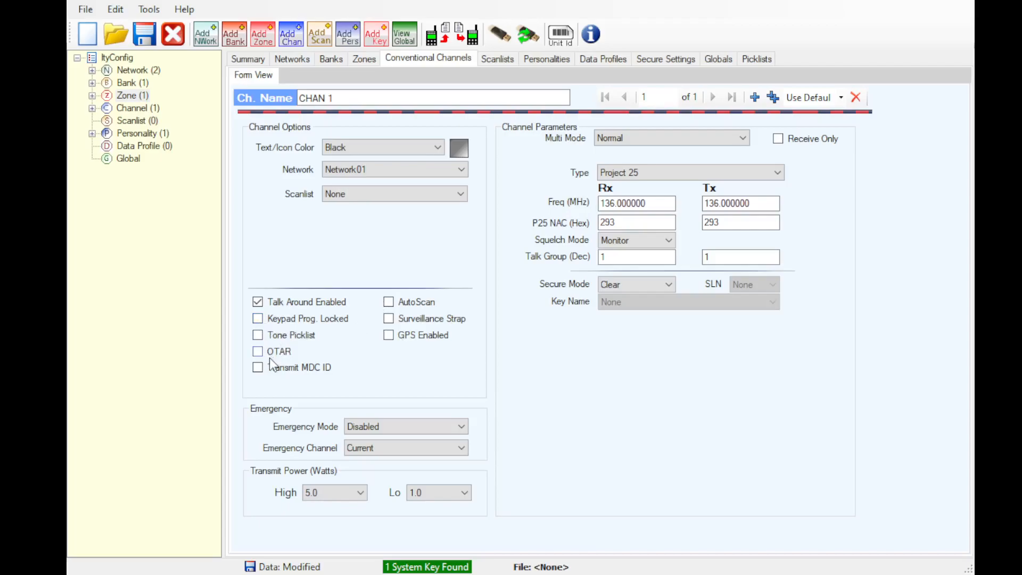
Toggle Transmit MDC ID on and back off for CHAN 1
{"action": "left_click", "coordinate": [256, 367]}
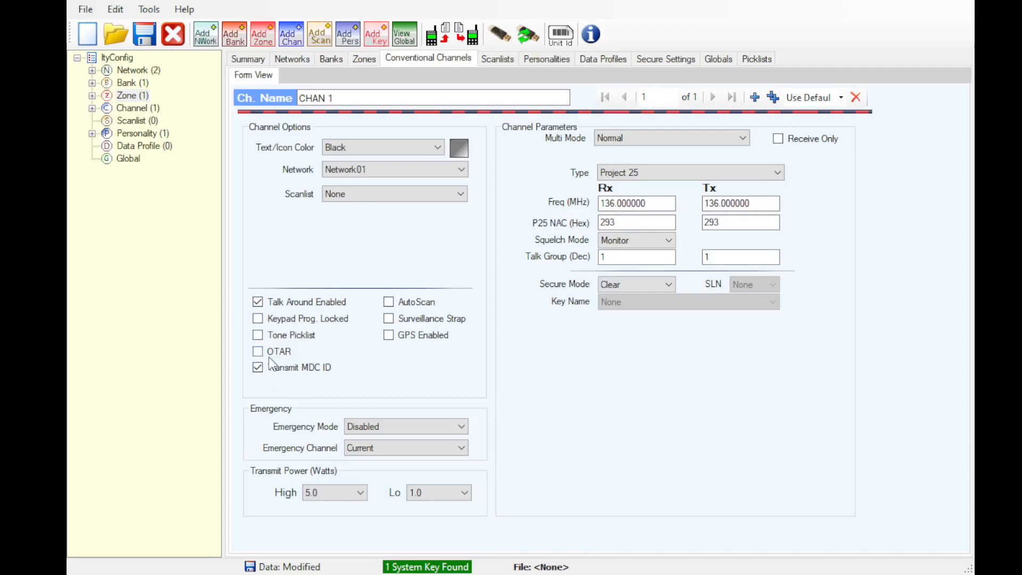
{"action": "left_click", "coordinate": [257, 367]}
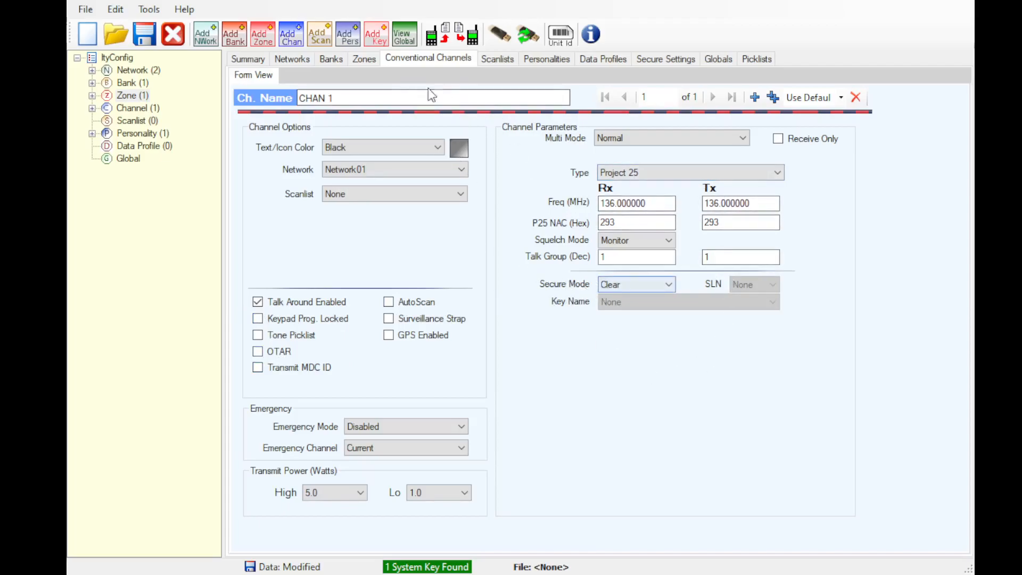
Enable MDC on Network01 with MDC Location Both and short side tone On
{"action": "left_click", "coordinate": [291, 58]}
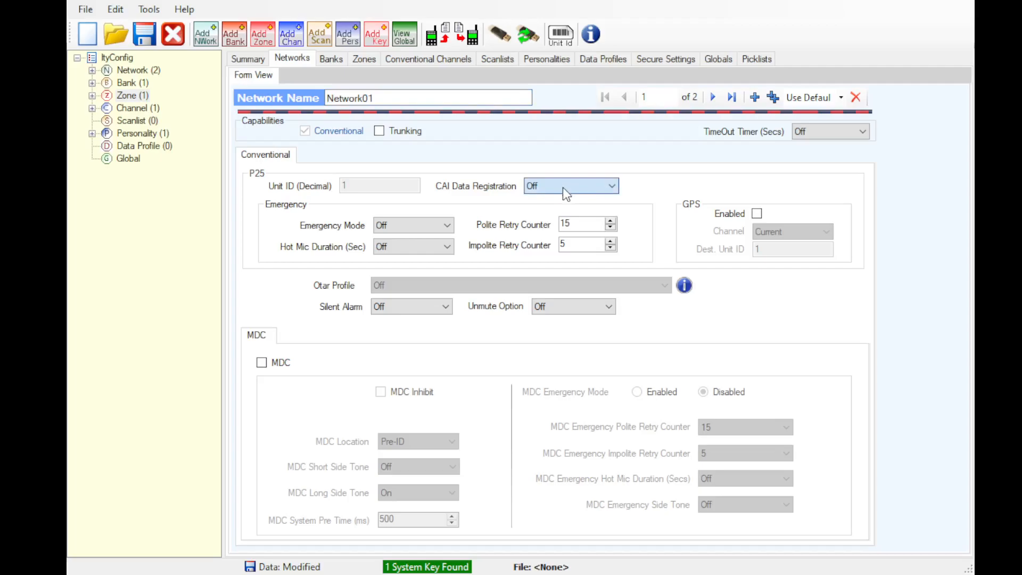
{"action": "mouse_move", "coordinate": [591, 113]}
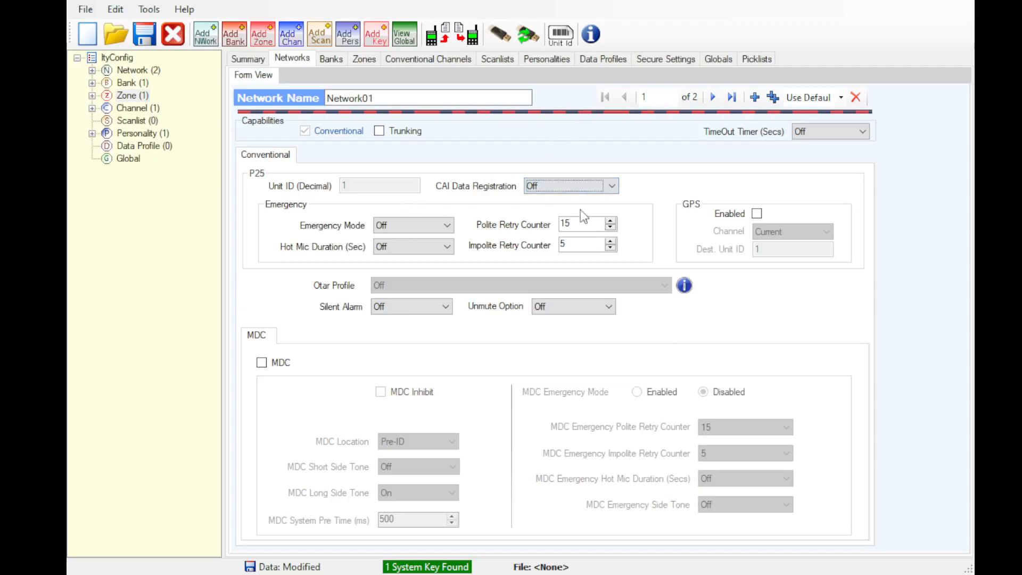
{"action": "mouse_move", "coordinate": [448, 294]}
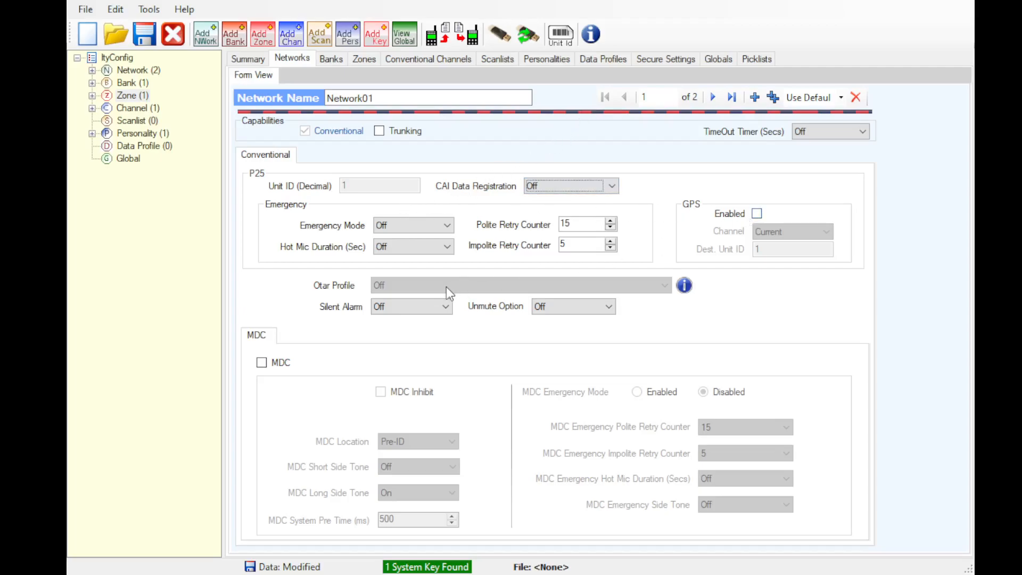
{"action": "mouse_move", "coordinate": [562, 313]}
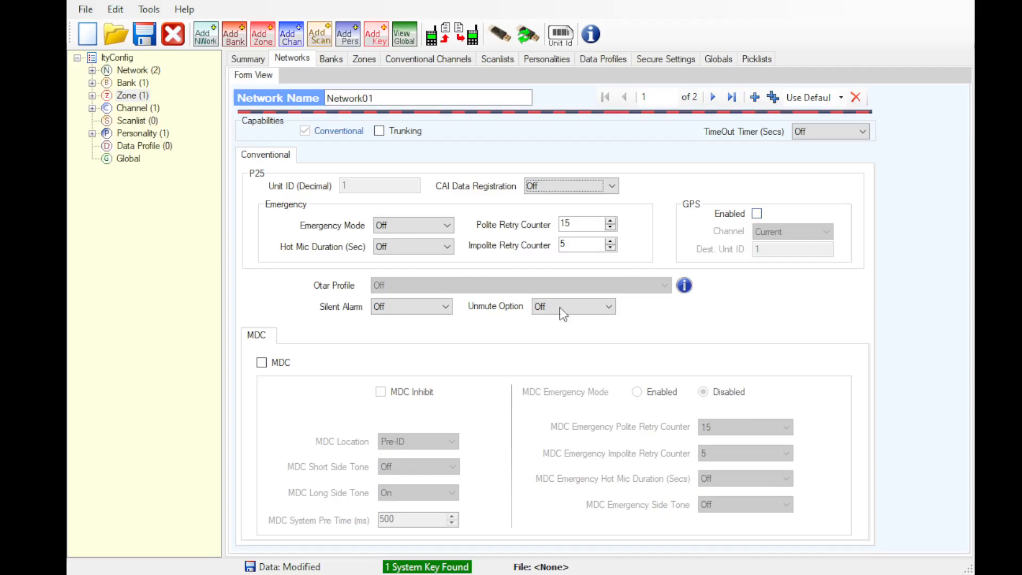
{"action": "left_click", "coordinate": [261, 362]}
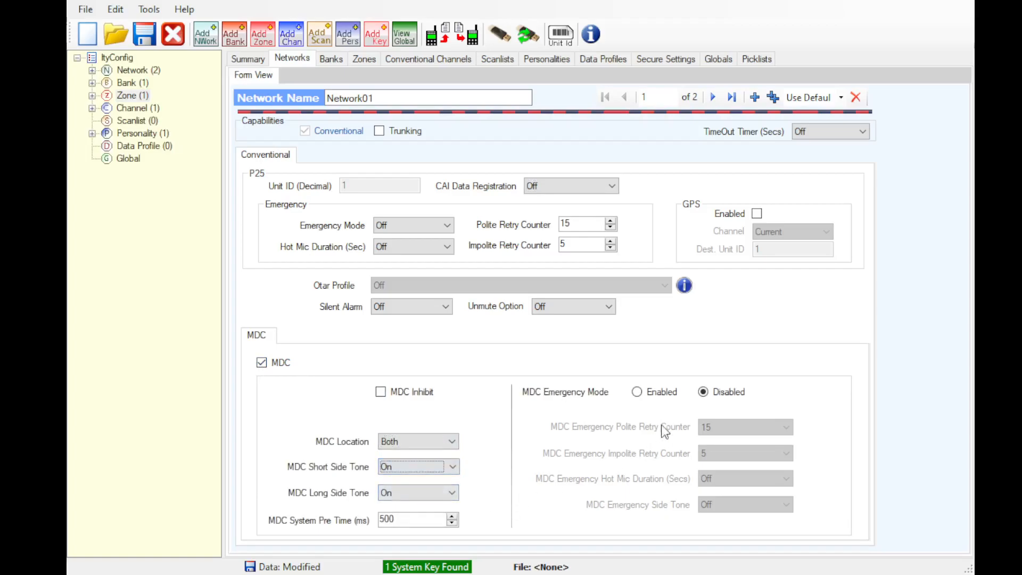
{"action": "mouse_move", "coordinate": [601, 206]}
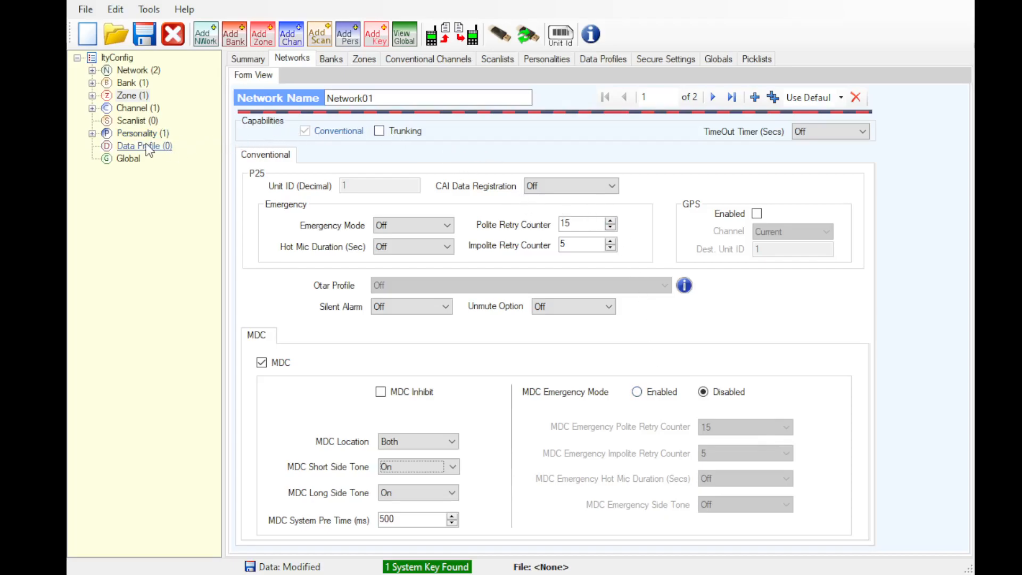
Enable Transmit MDC ID on CHAN 1 and set its type to Analog NarrowBand
{"action": "left_click", "coordinate": [137, 108]}
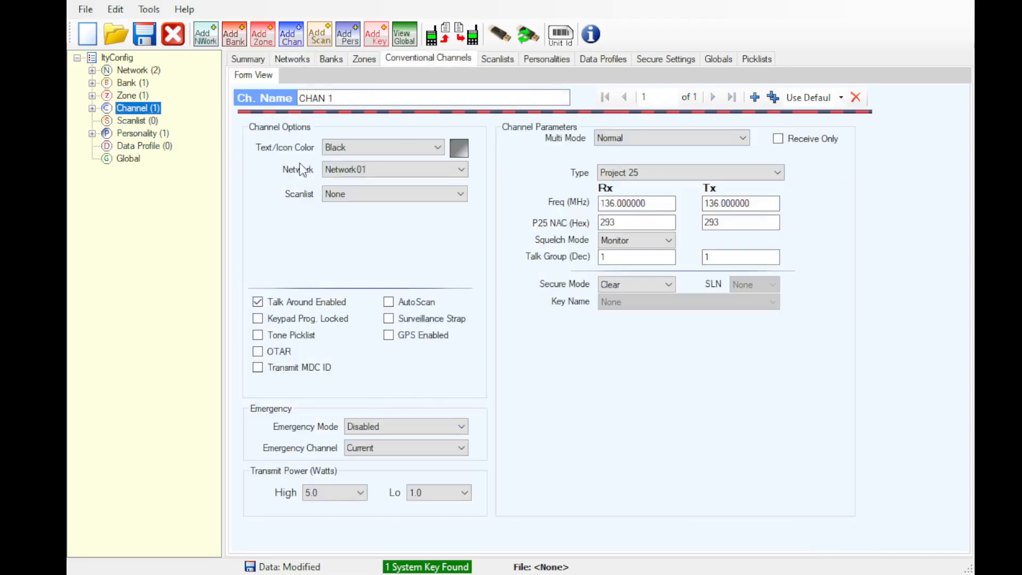
{"action": "mouse_move", "coordinate": [318, 367]}
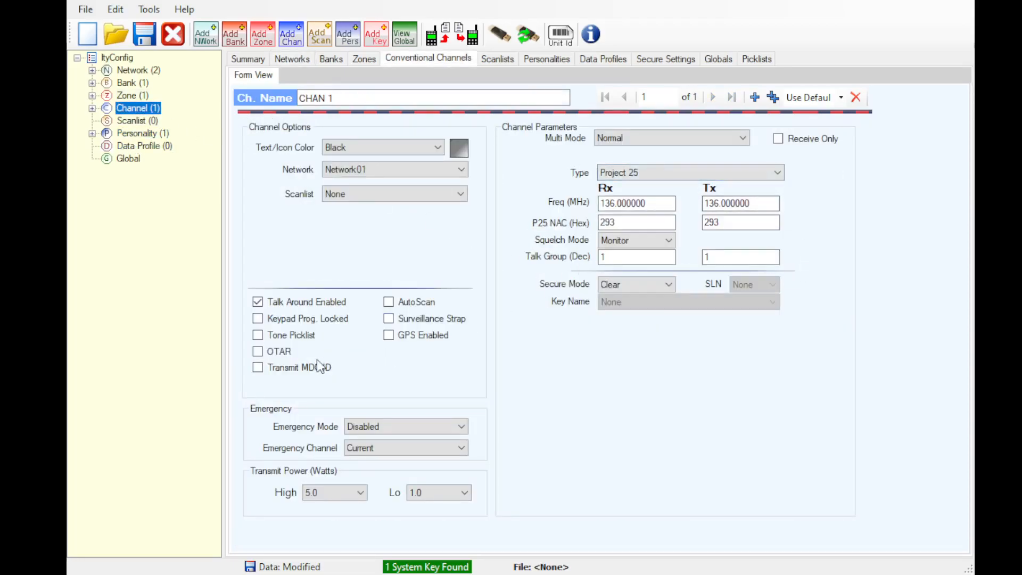
{"action": "left_click", "coordinate": [256, 367]}
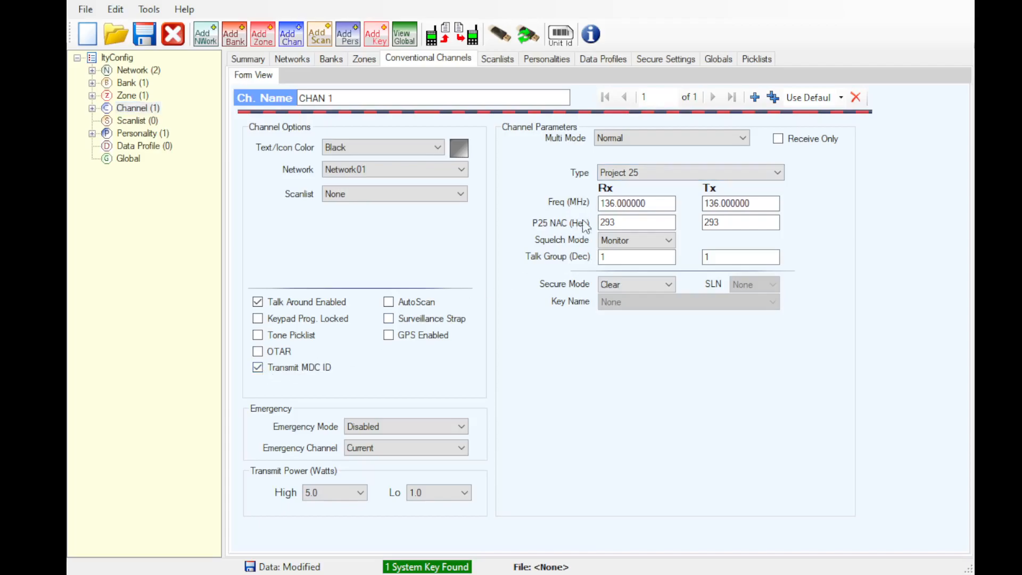
{"action": "left_click", "coordinate": [691, 172]}
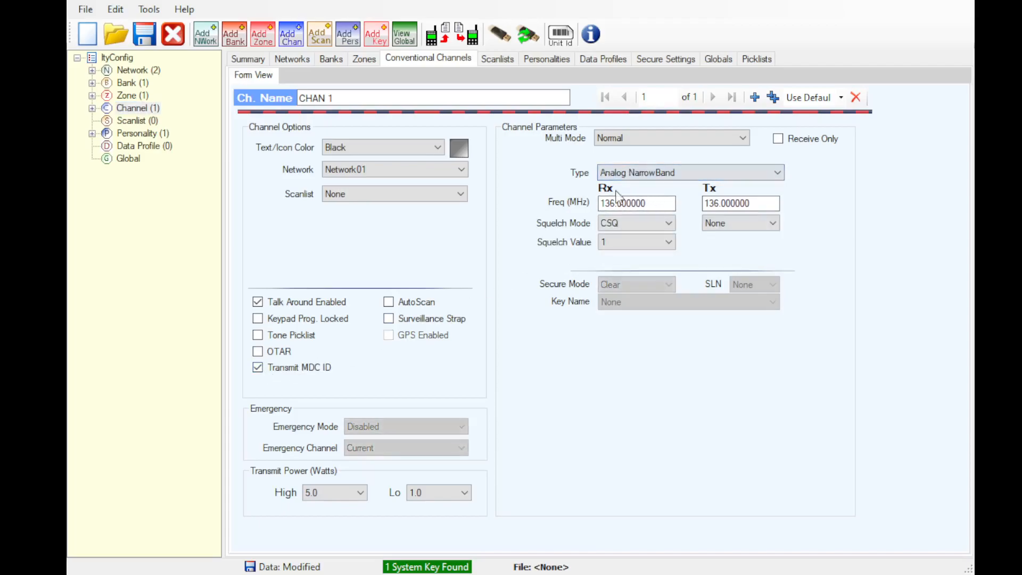